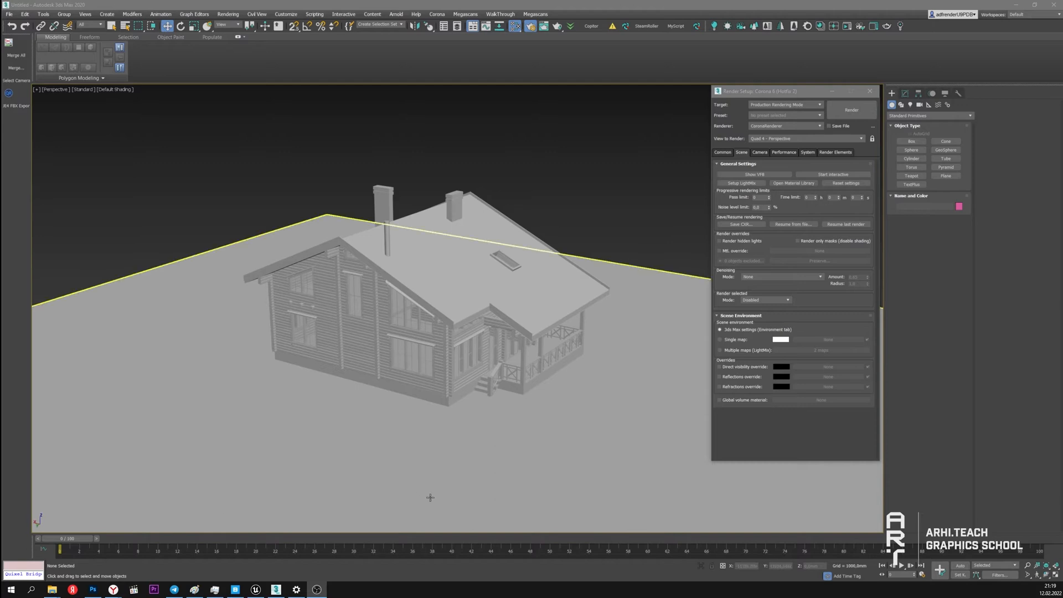
Set Corona's Scene Environment to a single white map and render the grey house
left_click(566, 208)
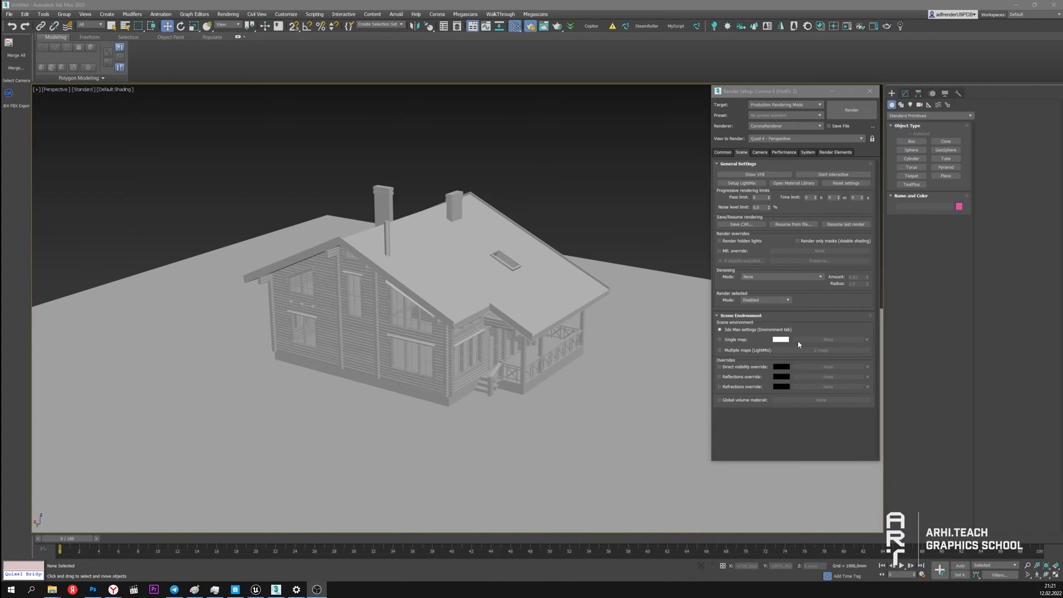
mouse_move(817, 342)
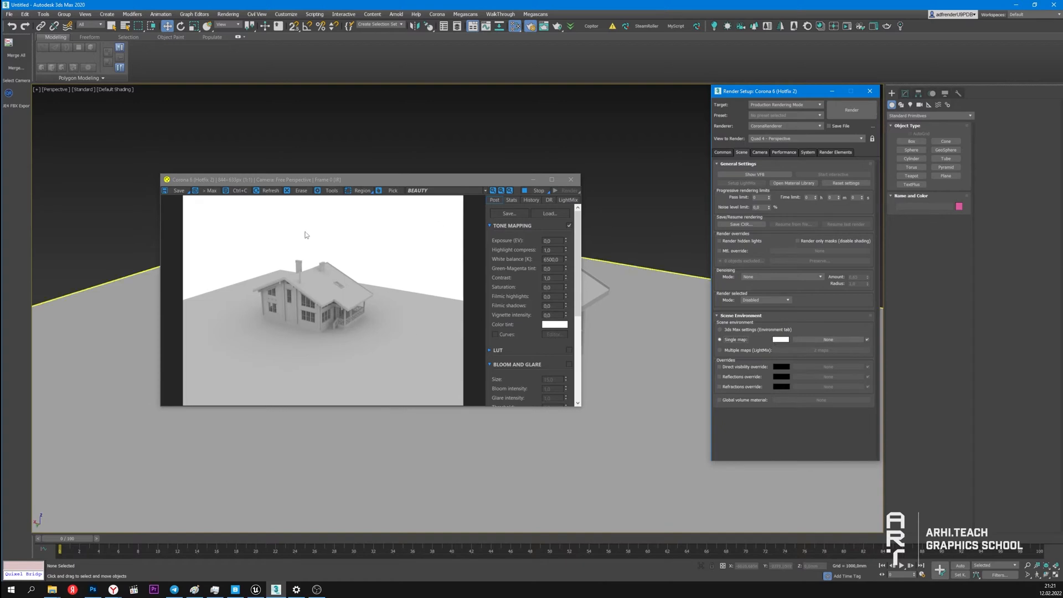
mouse_move(373, 318)
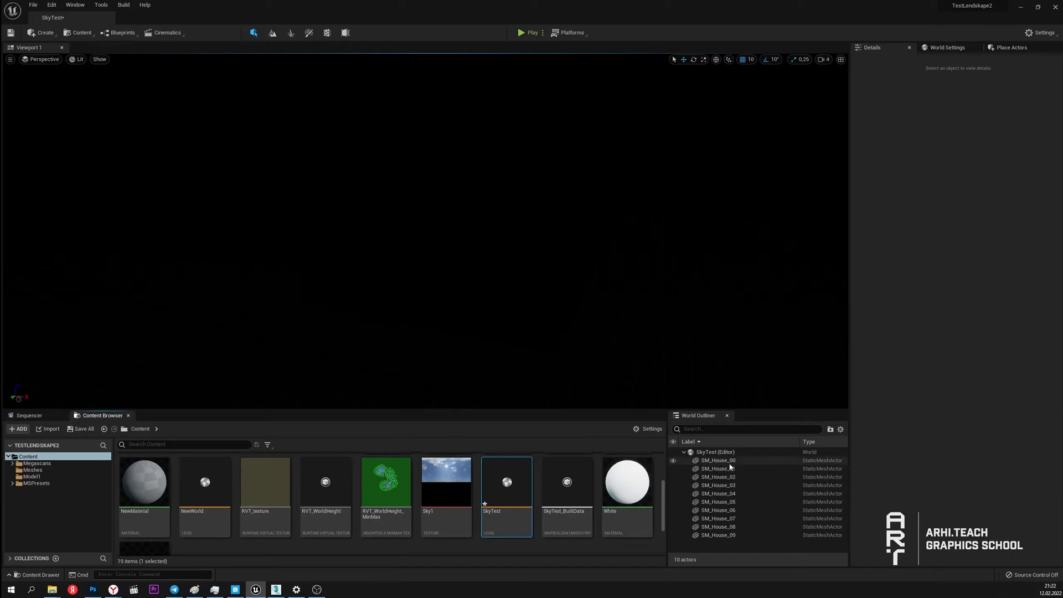
Add a Sky Light from the Place Actors Lights category to the dark SkyTest level
left_click(717, 461)
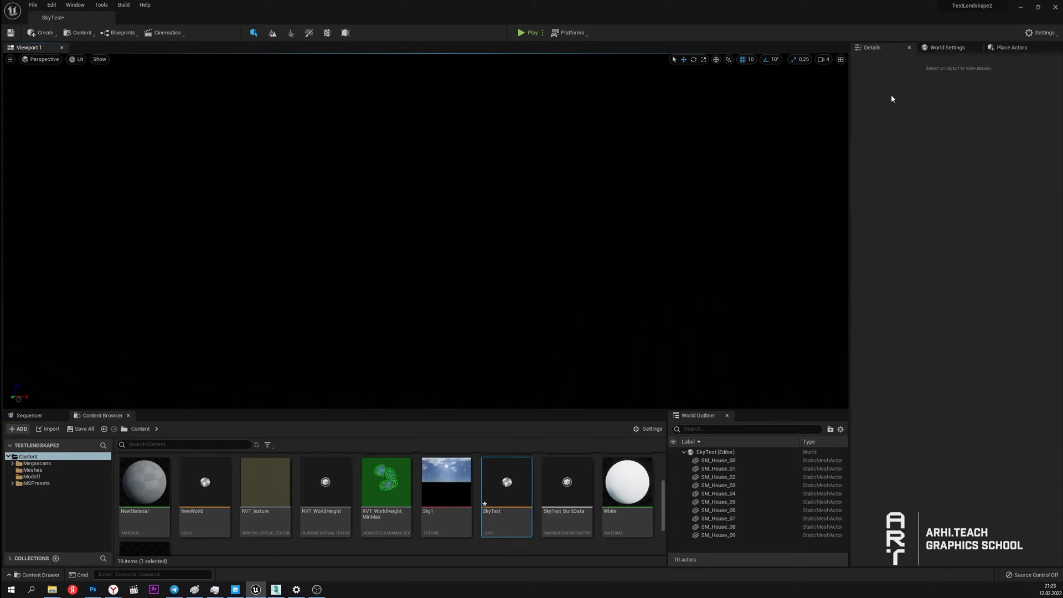
mouse_move(747, 169)
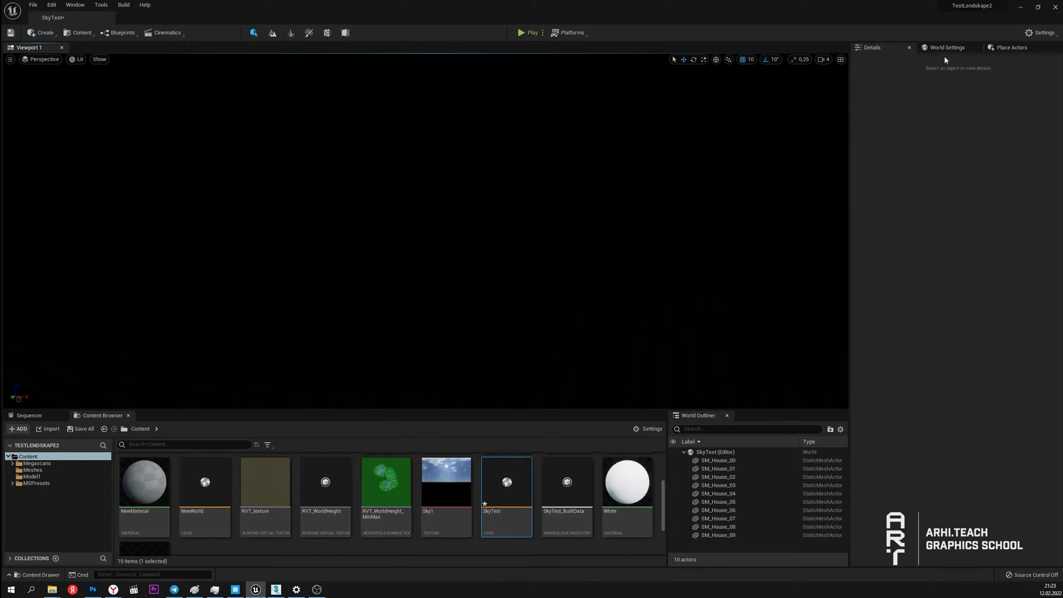
left_click(1010, 48)
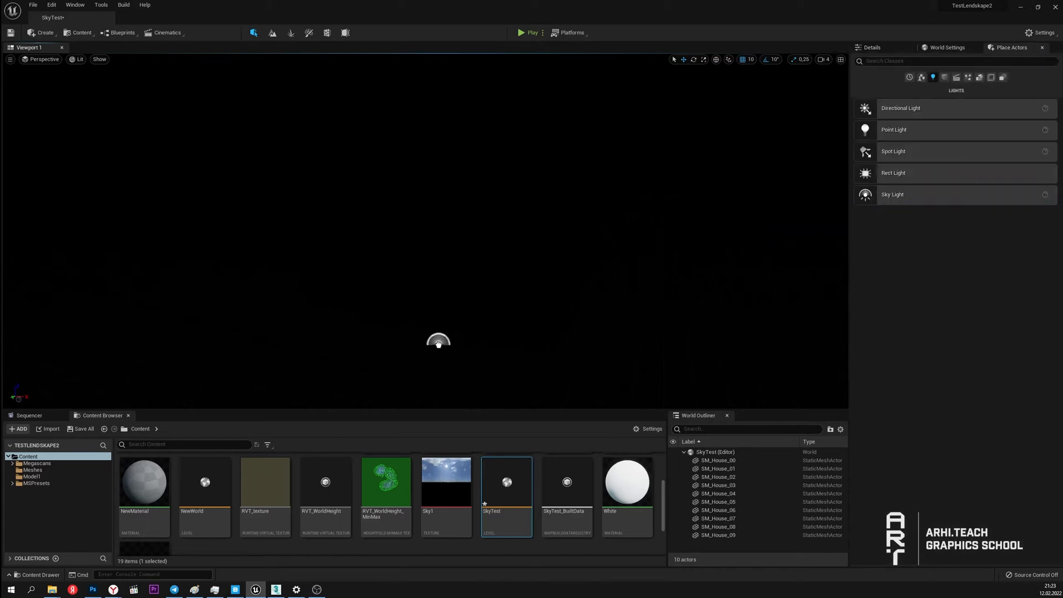
left_click(276, 588)
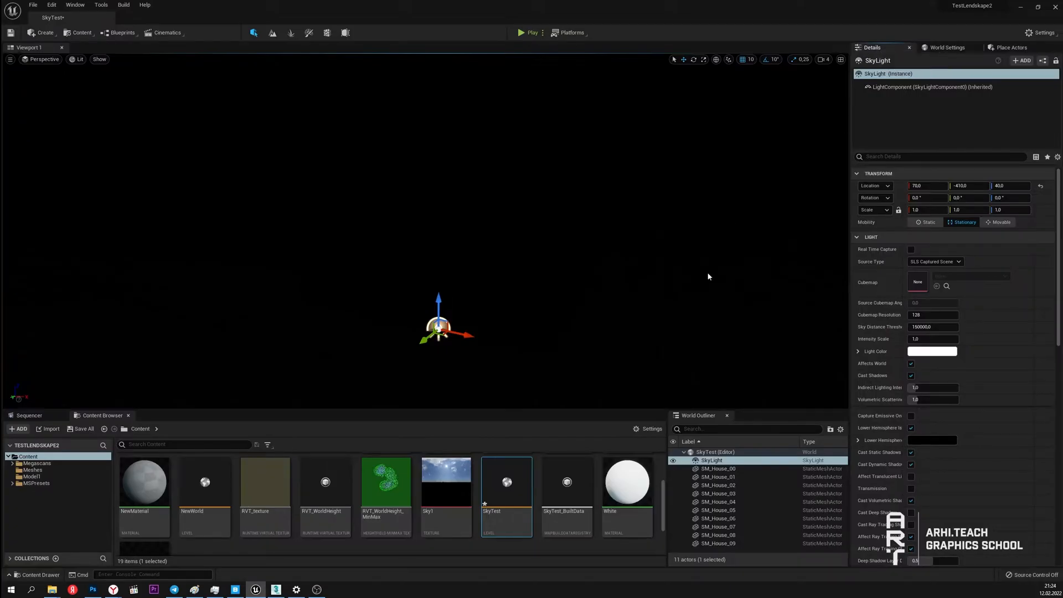
mouse_move(630, 229)
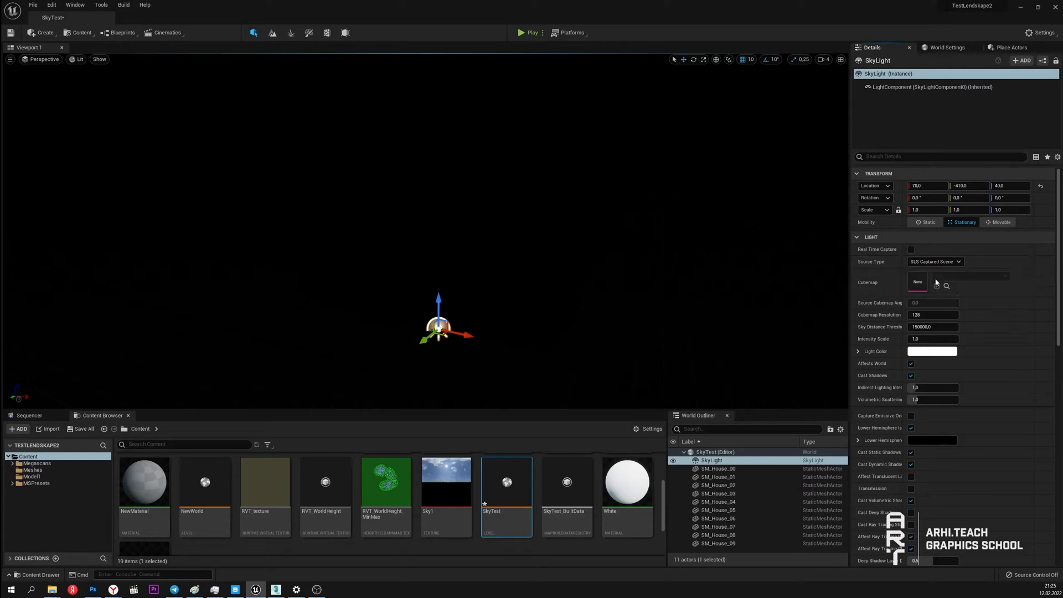
Switch the SkyLight to SLS Specified Cubemap using altanka_2k_10_White
left_click(935, 262)
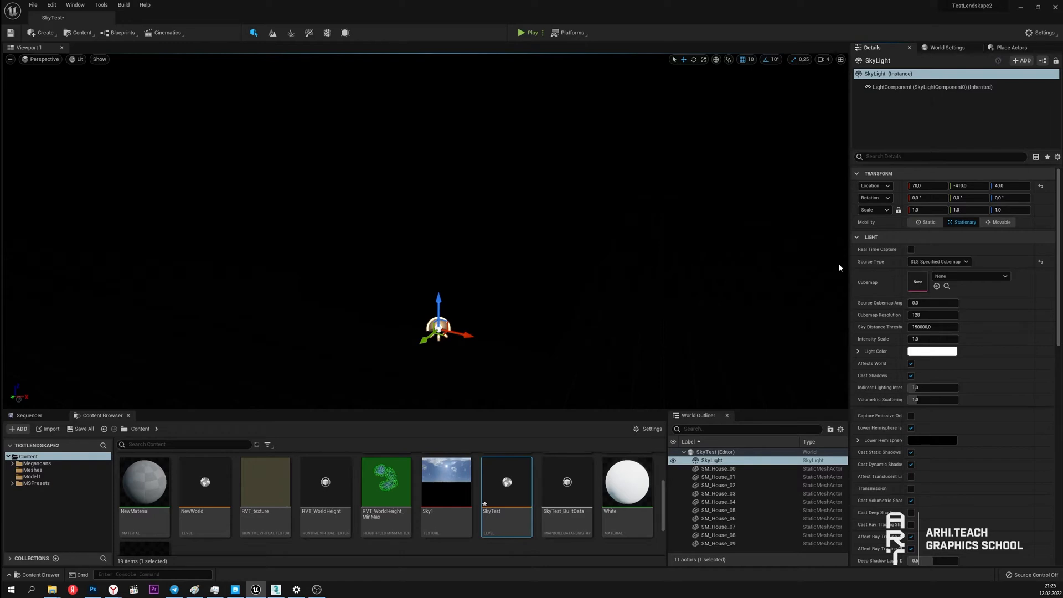
mouse_move(796, 272)
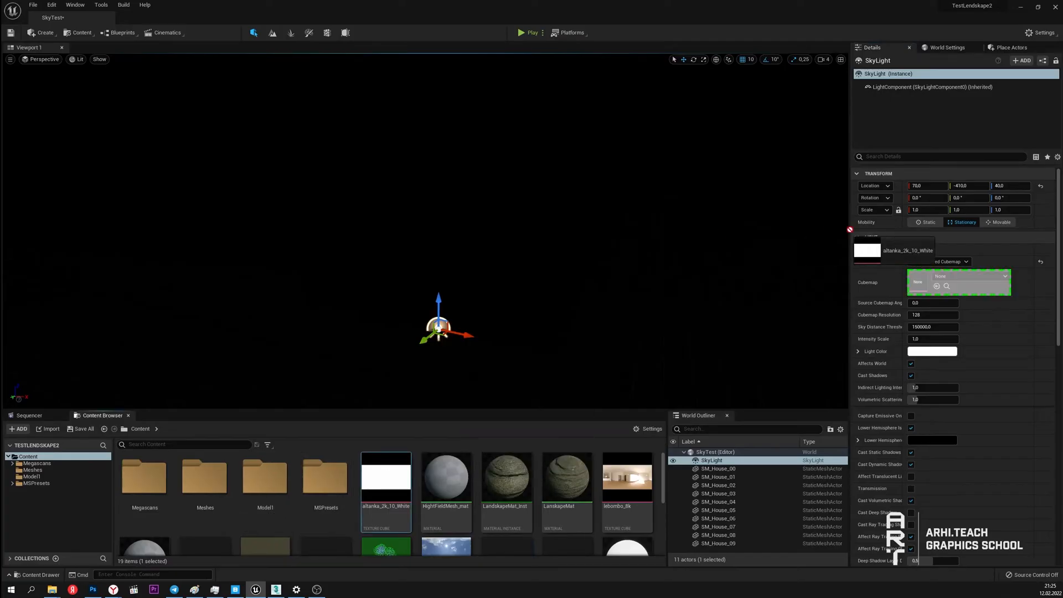
left_click(939, 276)
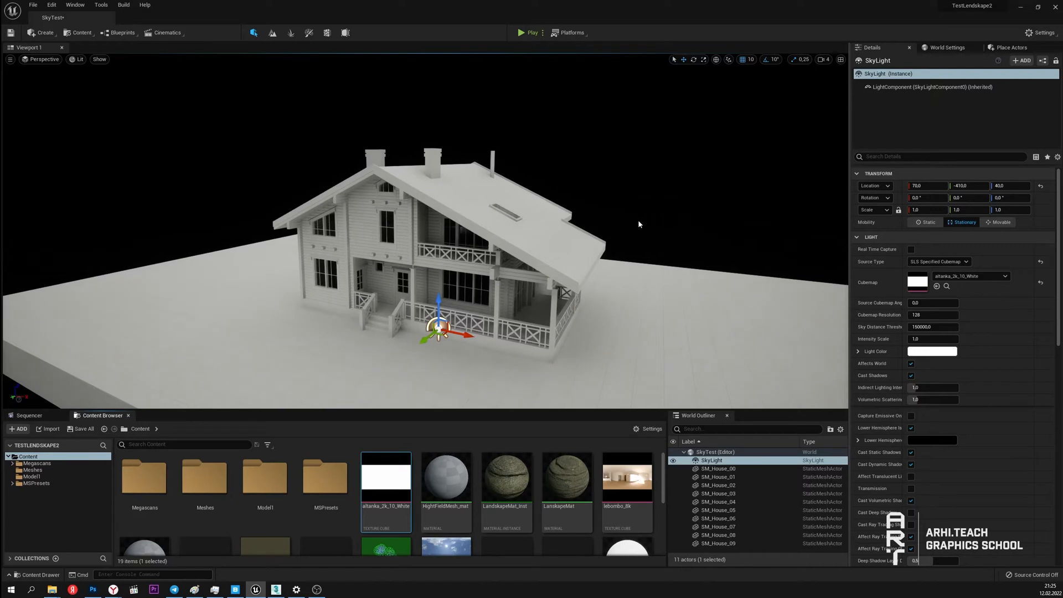
mouse_move(228, 108)
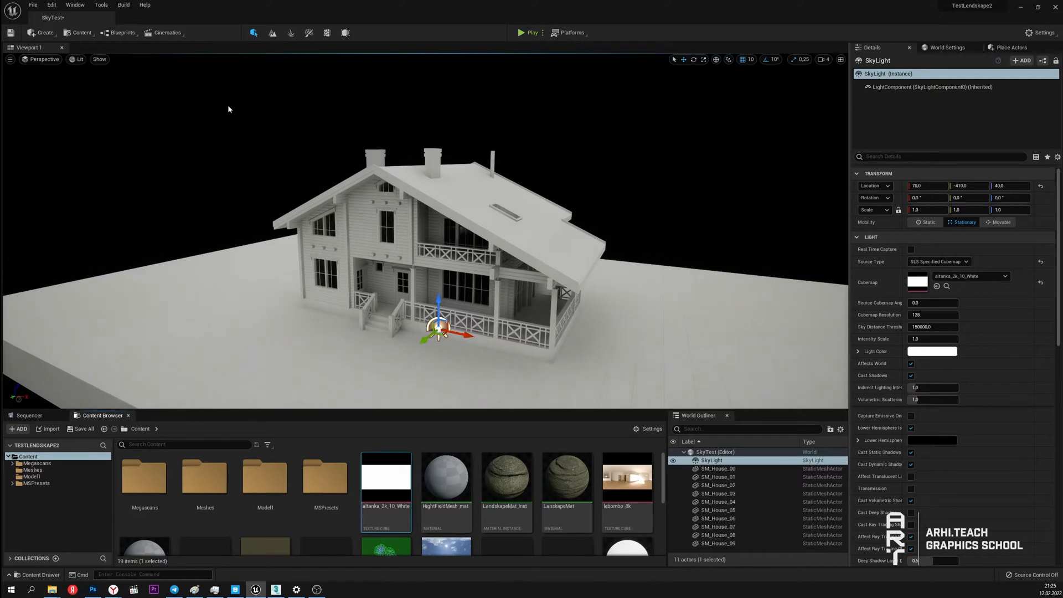
mouse_move(755, 217)
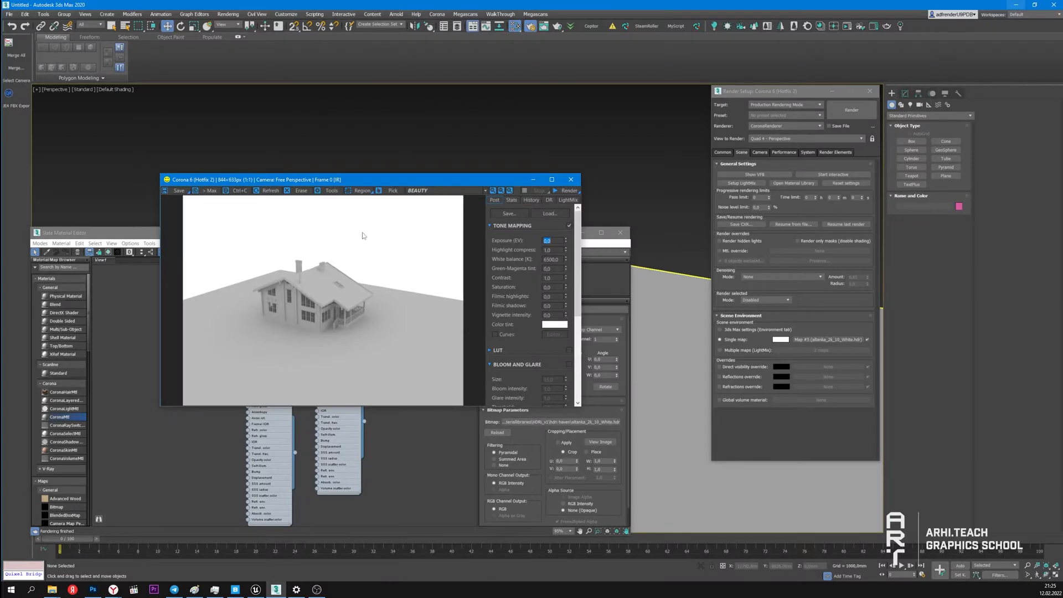
mouse_move(434, 274)
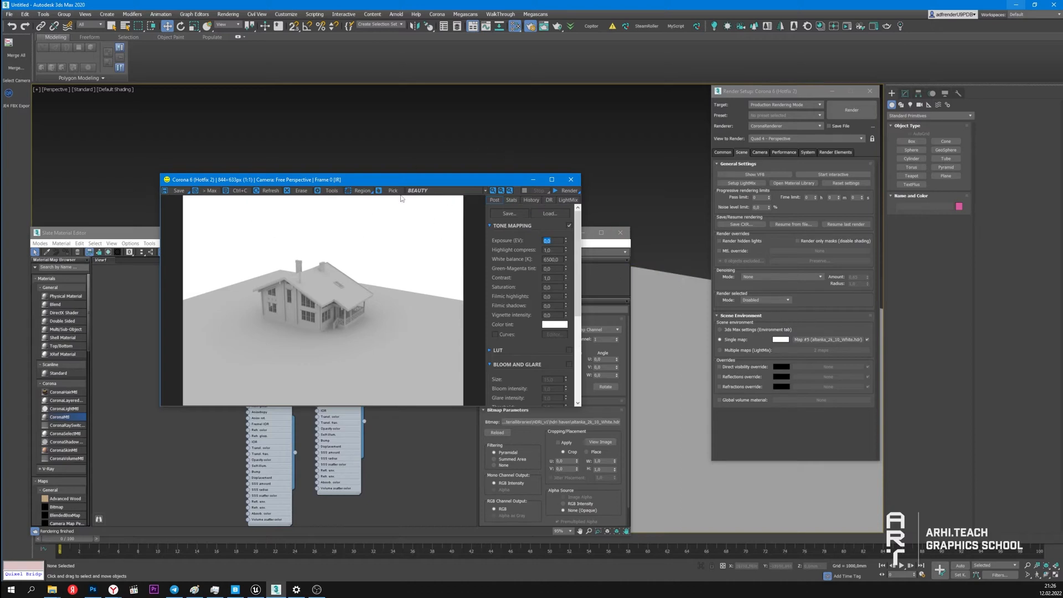
mouse_move(408, 287)
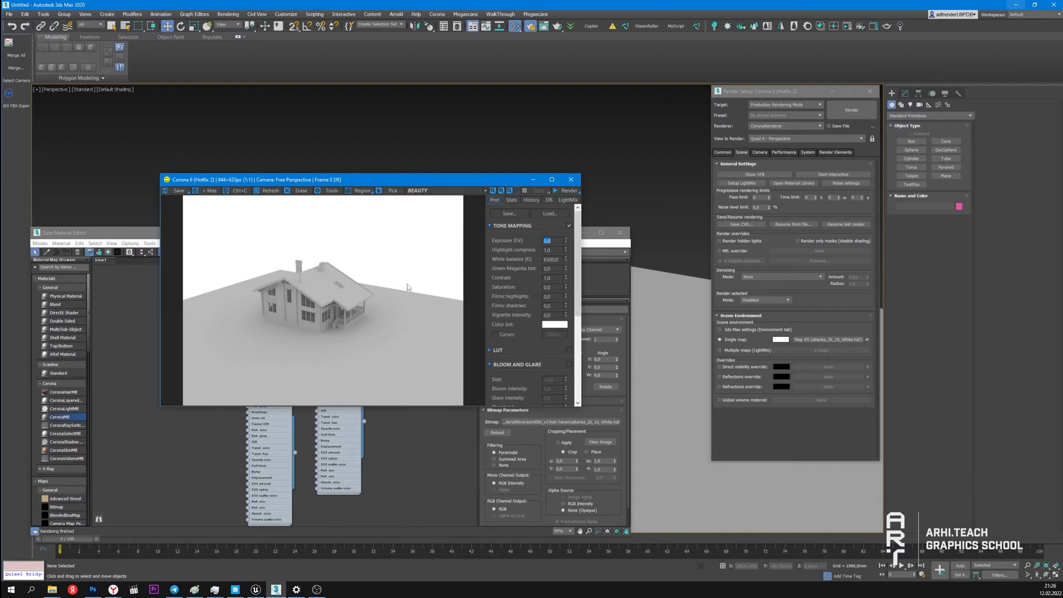
mouse_move(319, 255)
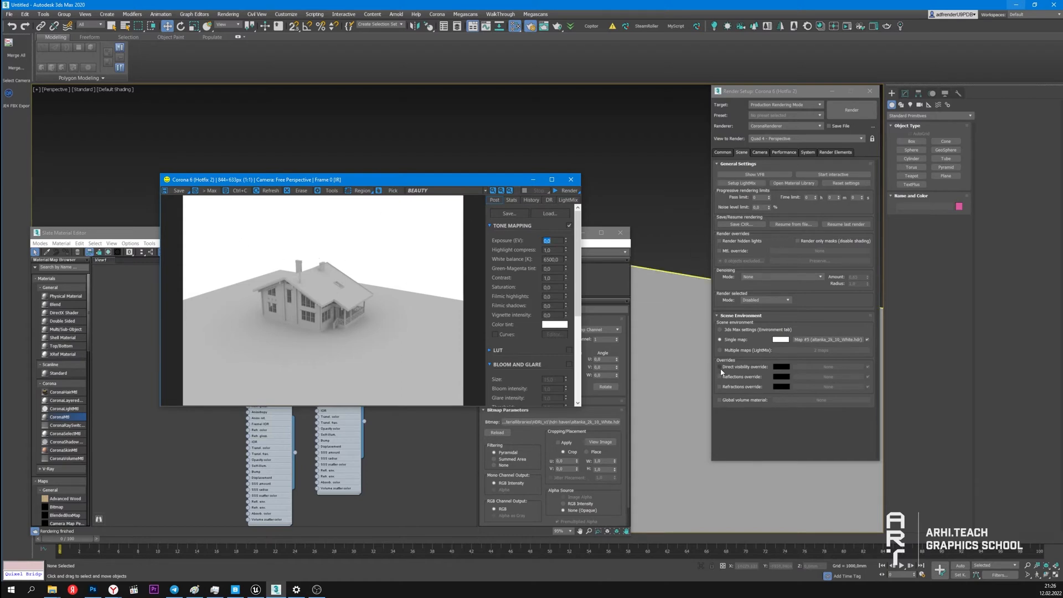
Compare against the Corona render lit by the altanka HDR bitmap in 3ds Max
left_click(719, 366)
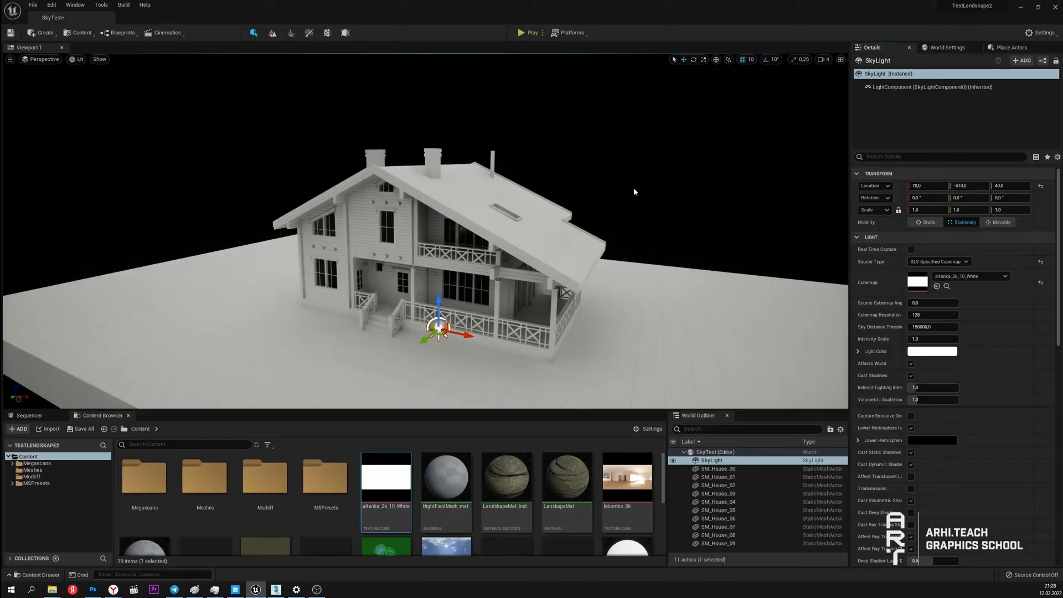
mouse_move(622, 213)
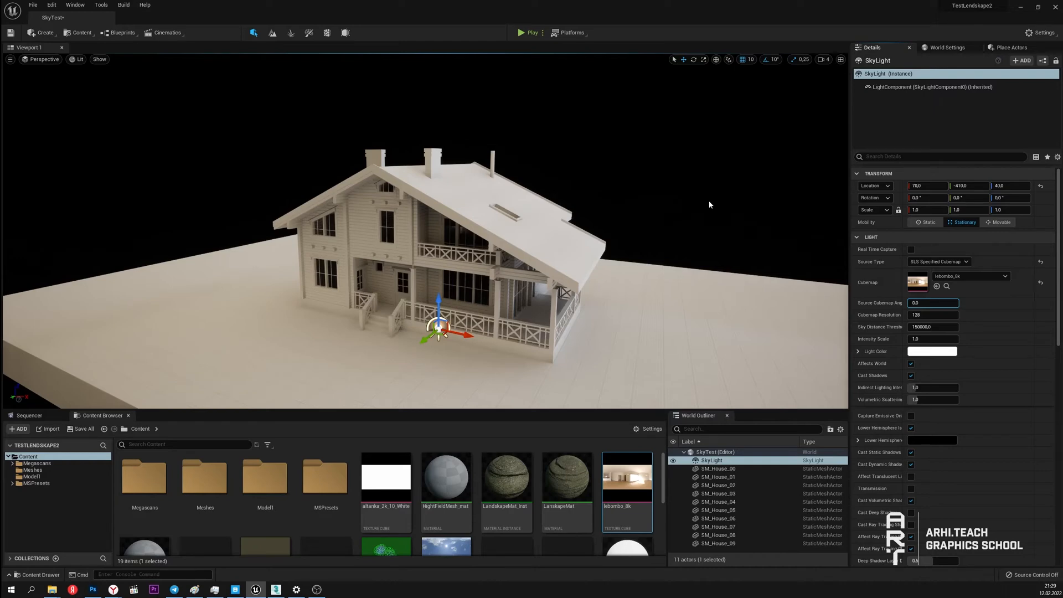
mouse_move(933, 303)
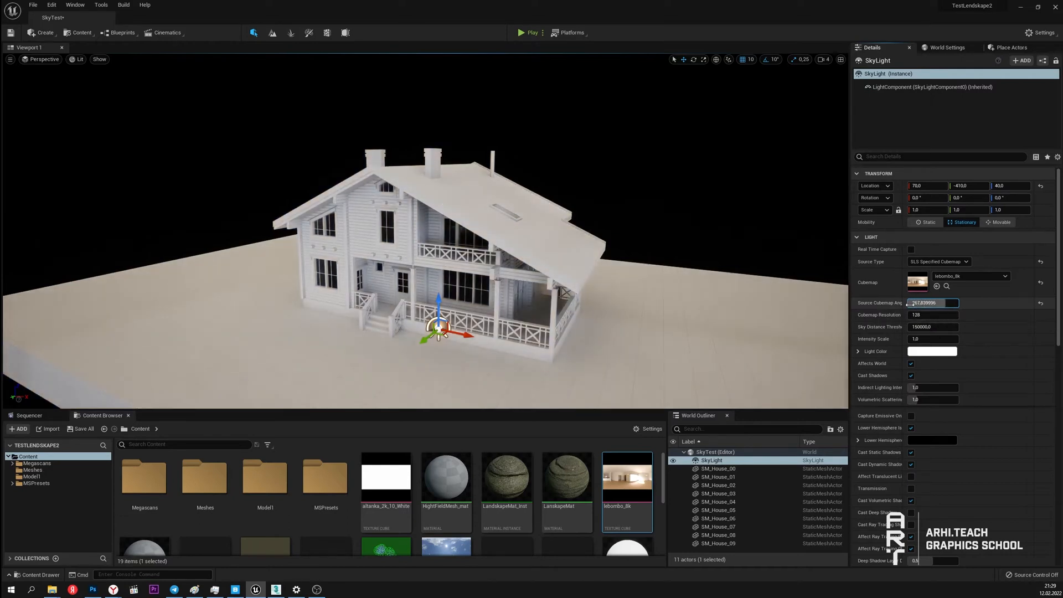
Set Source Cubemap Angle to 360, then switch the SkyLight to SLS Captured Scene
type("360.0")
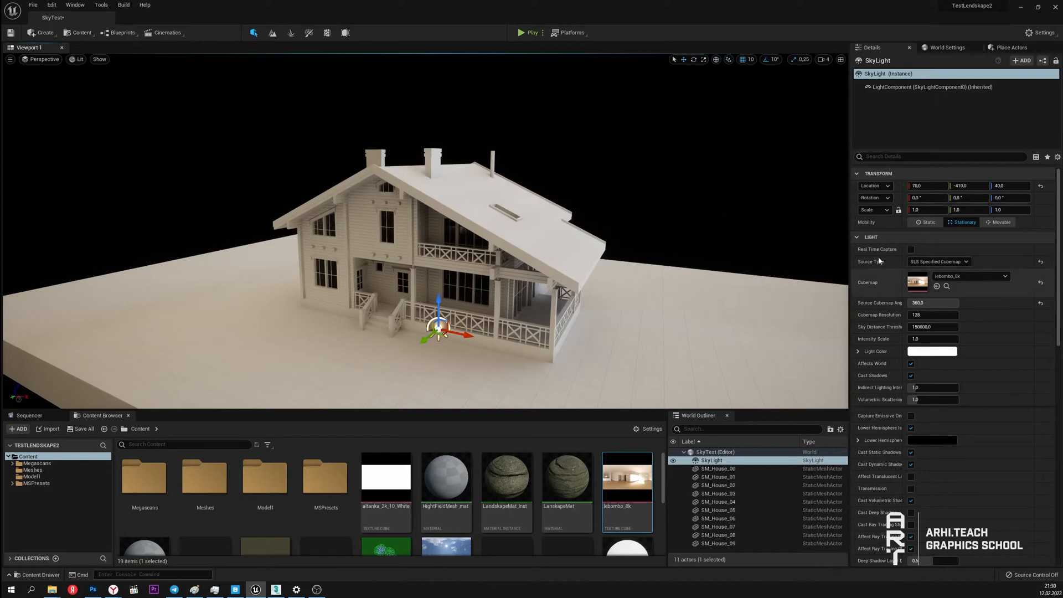
mouse_move(937, 261)
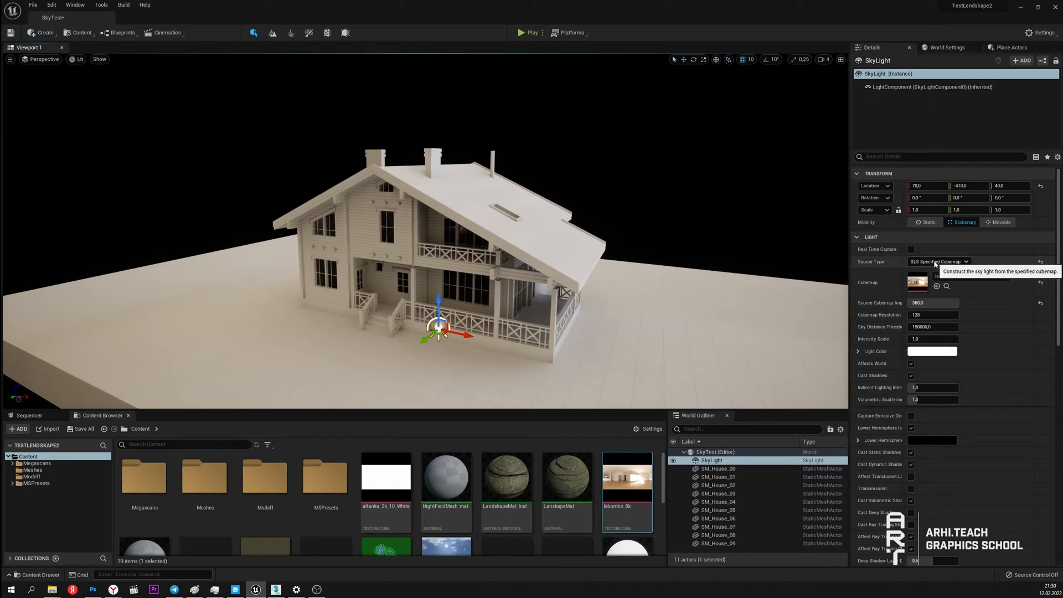
left_click(939, 261)
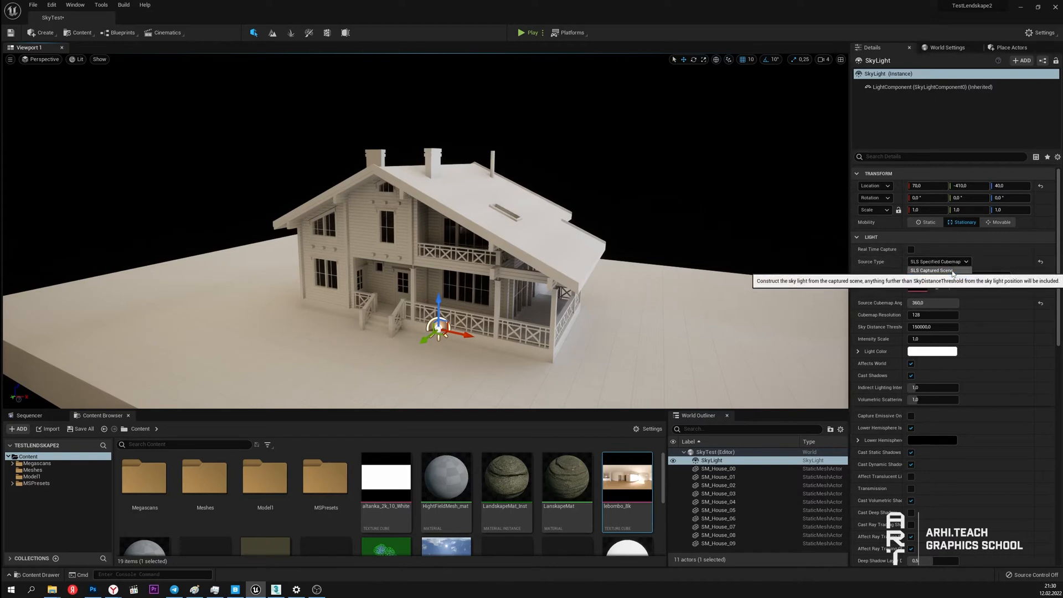
left_click(936, 270)
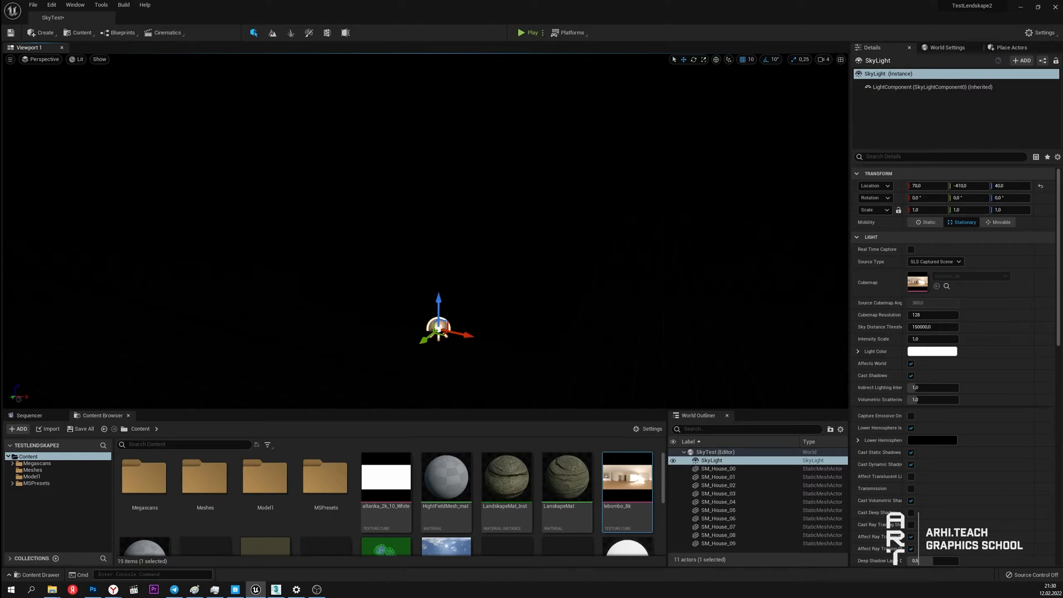
mouse_move(400, 80)
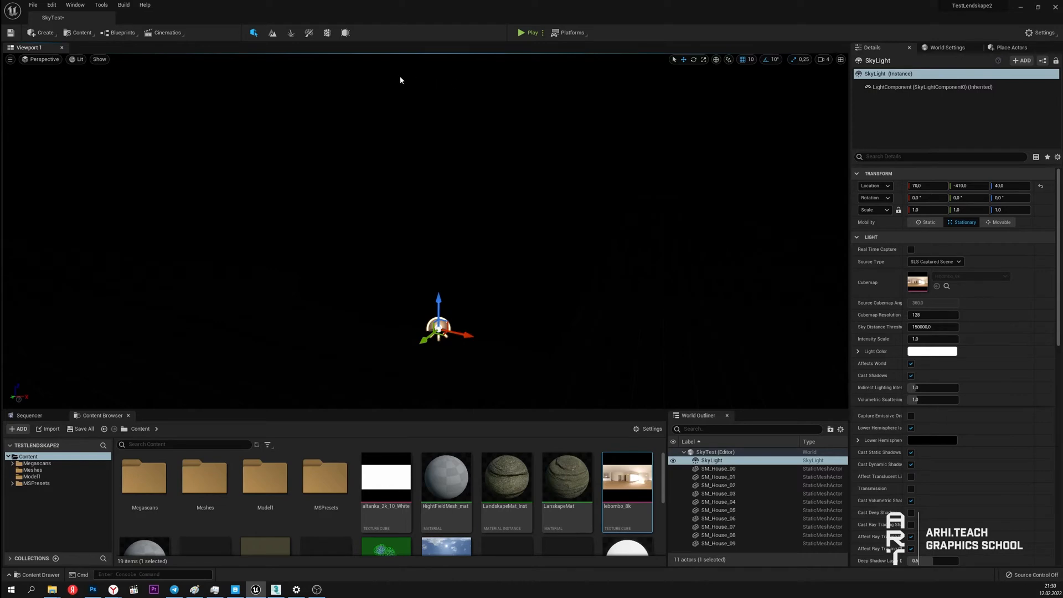
mouse_move(565, 133)
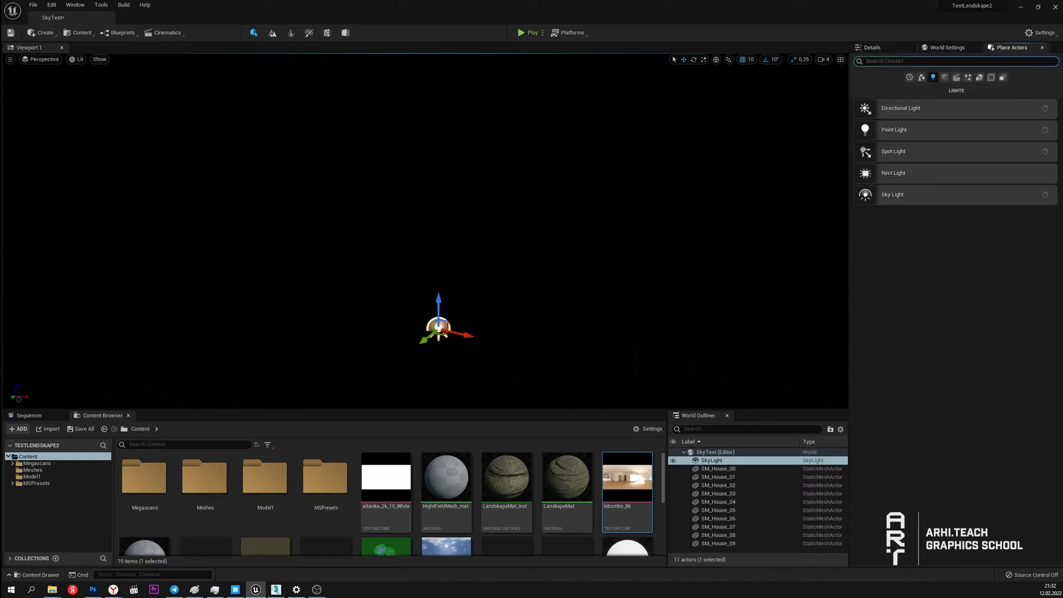
Search the Place Actors list for 'bp' to find the sky sphere blueprint
type("bp")
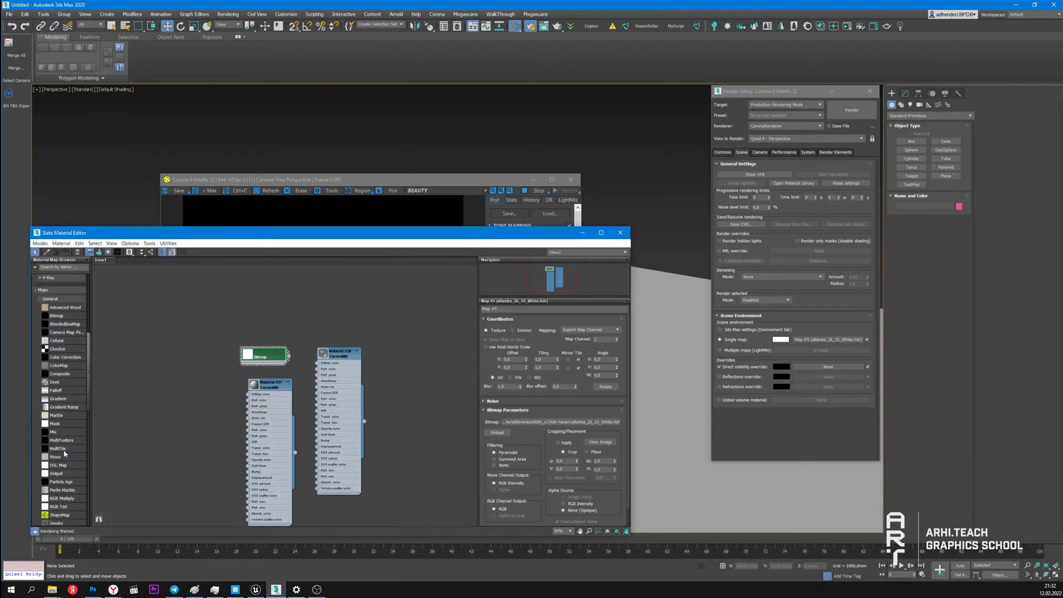
scroll("down", 3)
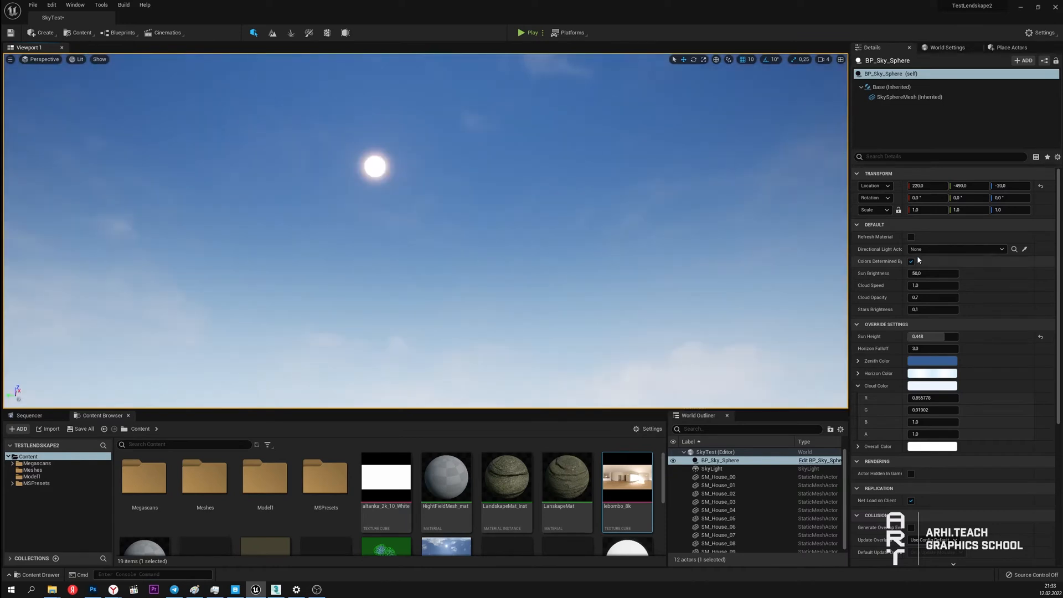
mouse_move(911, 263)
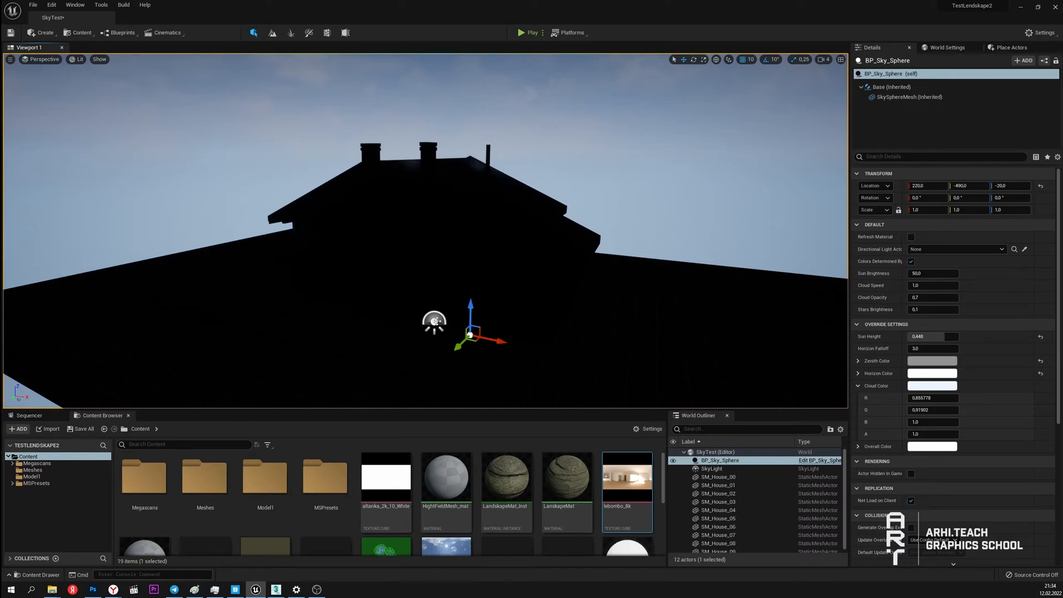
Select the SkyLight actor after greying the sky sphere's zenith colour
left_click(712, 468)
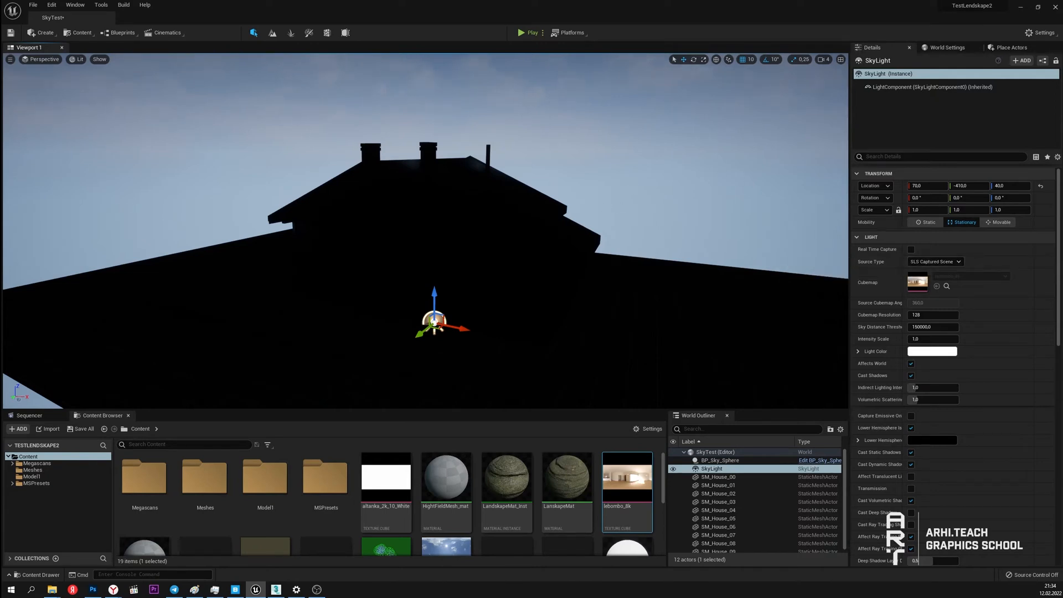
mouse_move(623, 222)
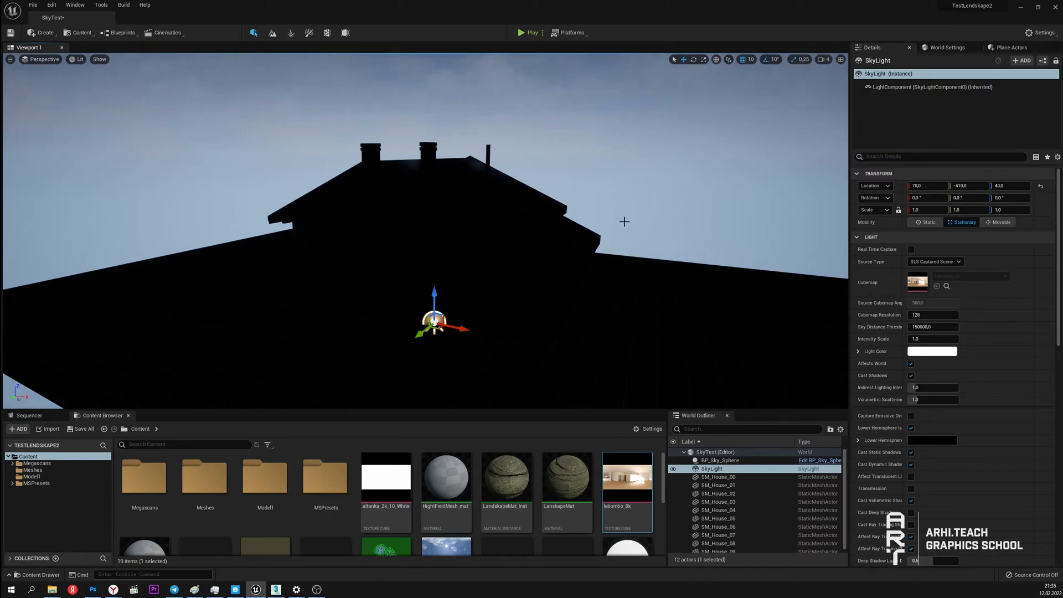
mouse_move(319, 133)
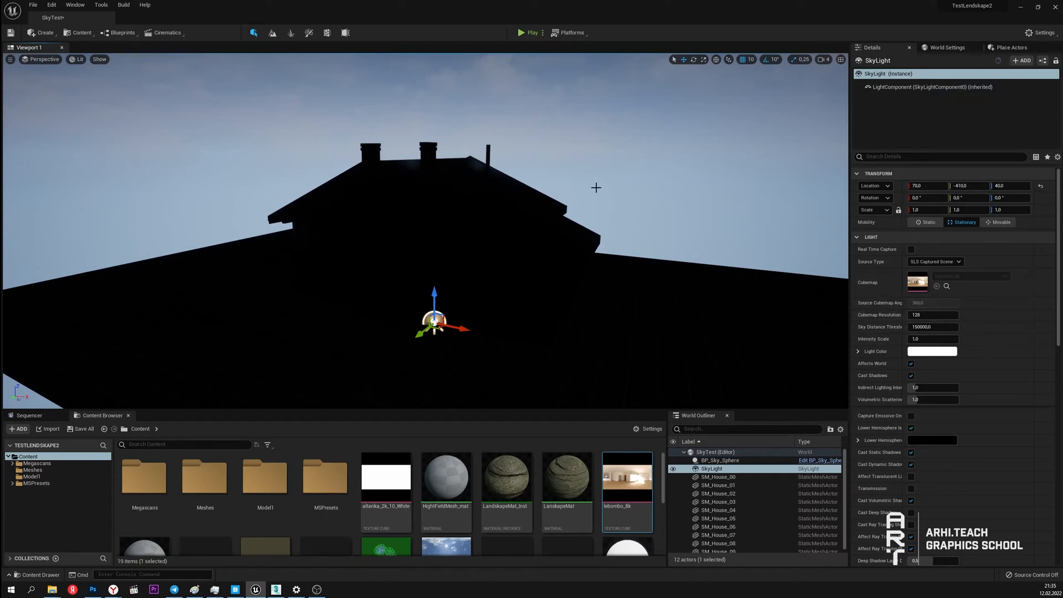
mouse_move(331, 167)
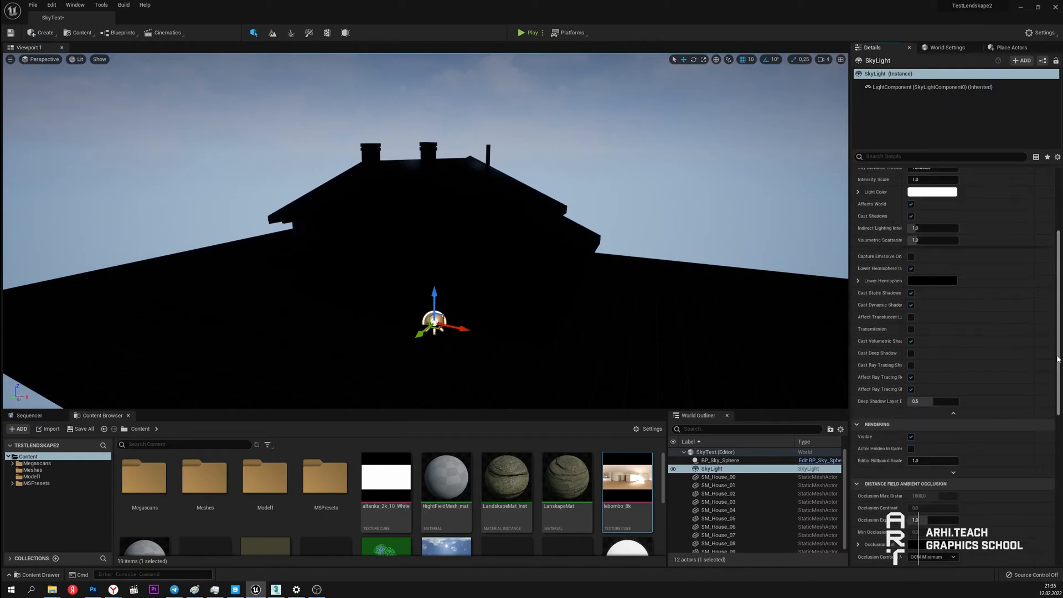
Recapture the SkyLight scene so the house is lit bluish under the grey sky
scroll("down", 3)
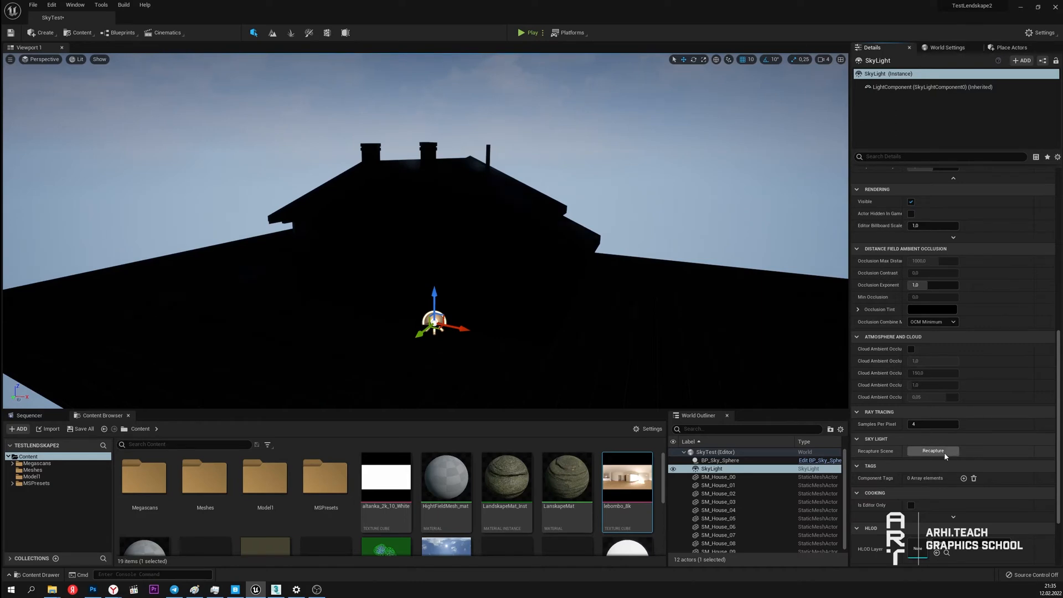
left_click(933, 451)
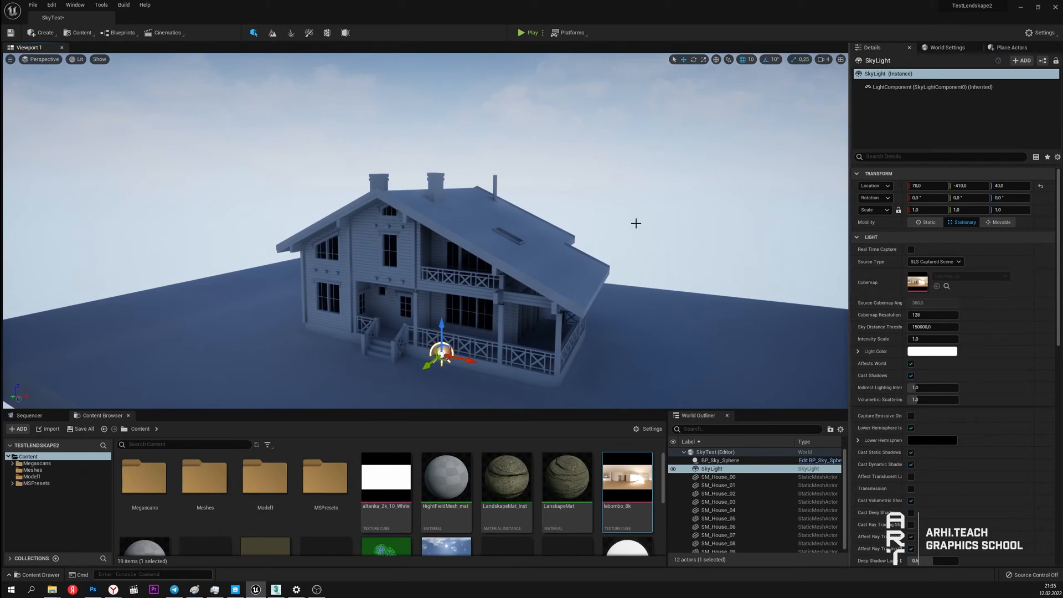
Untick the sky sphere's Colors Determined By Sun Position and recapture the SkyLight
left_click_drag(635, 224, 493, 322)
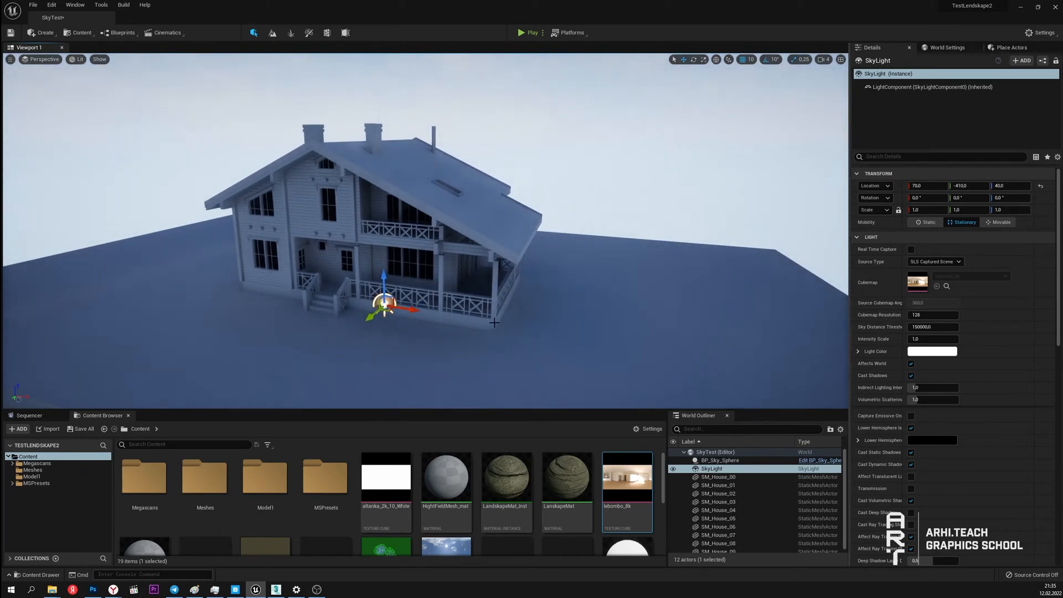
mouse_move(935, 262)
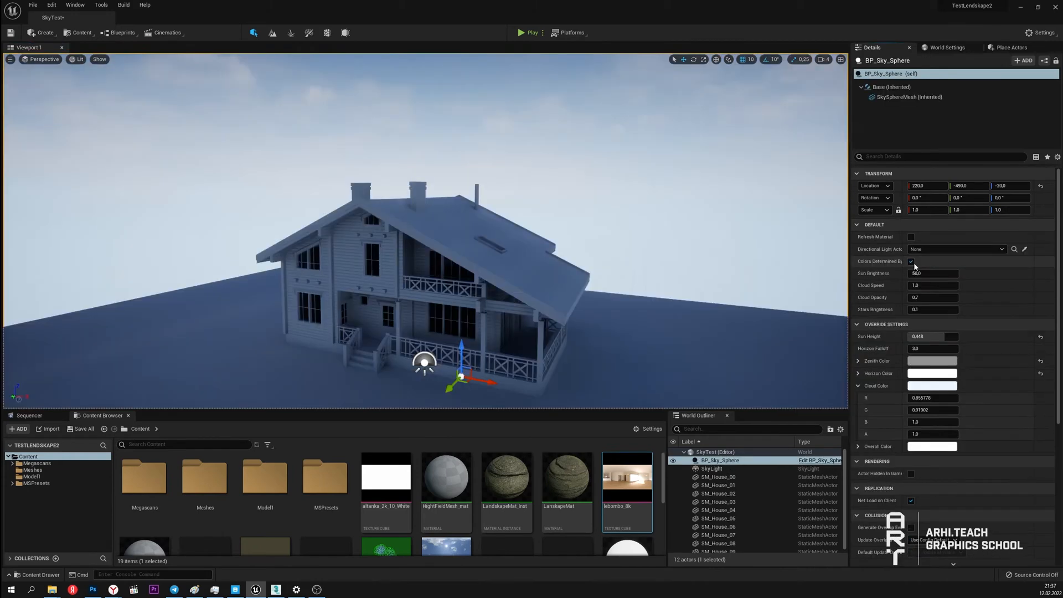
left_click(911, 261)
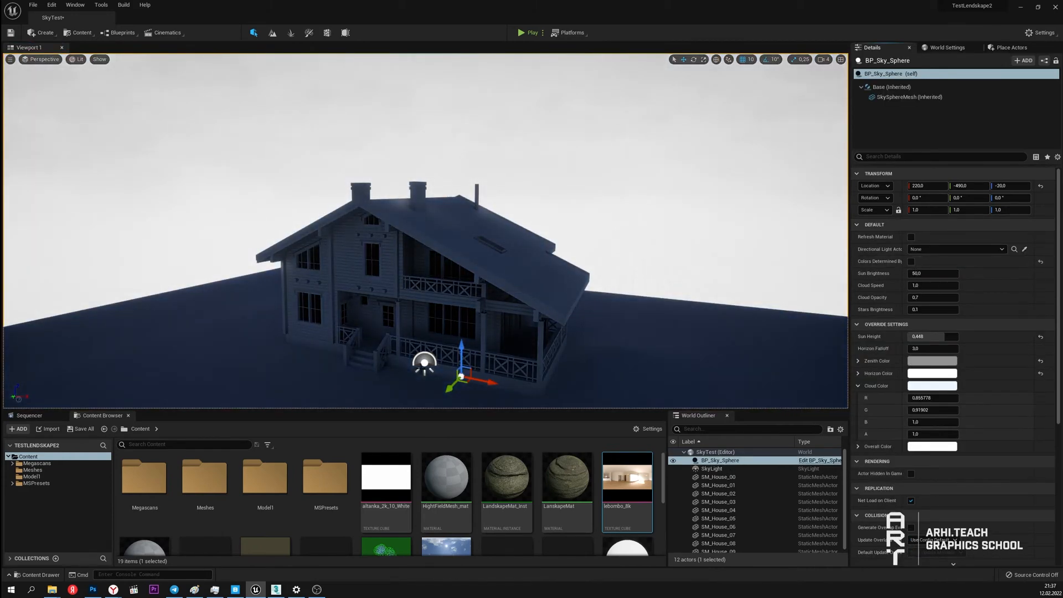
left_click(712, 468)
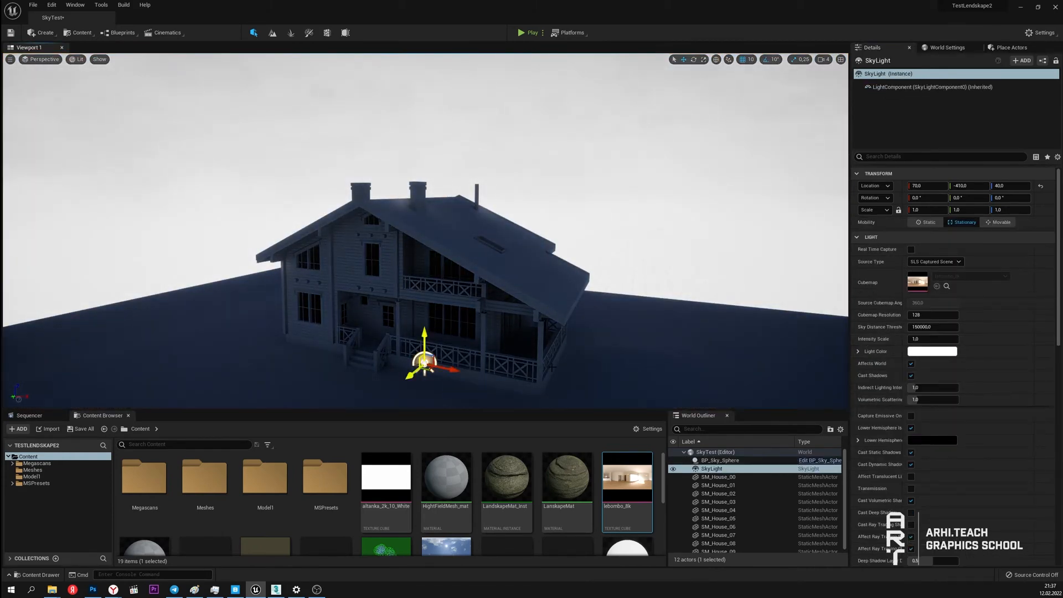
scroll("down", 3)
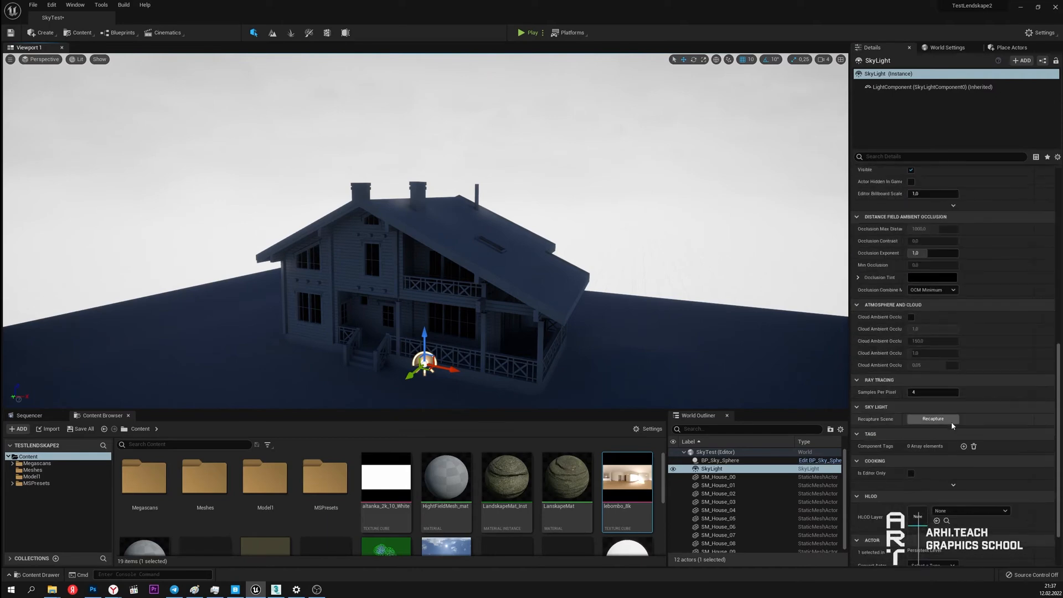
left_click(932, 418)
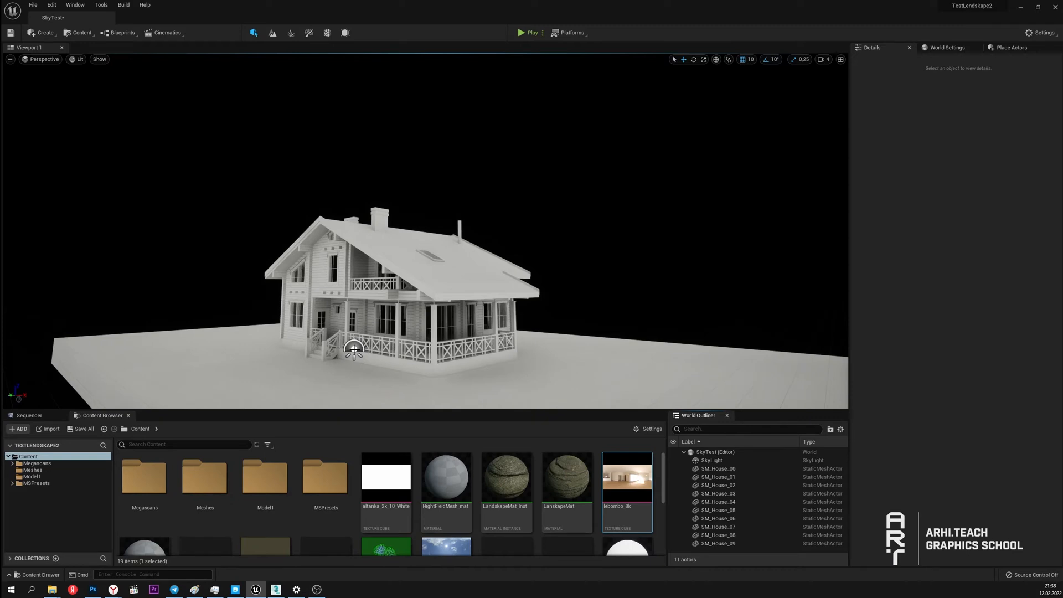
Review the SkyLight details after deleting BP_Sky_Sphere, then show World Settings
left_click(710, 459)
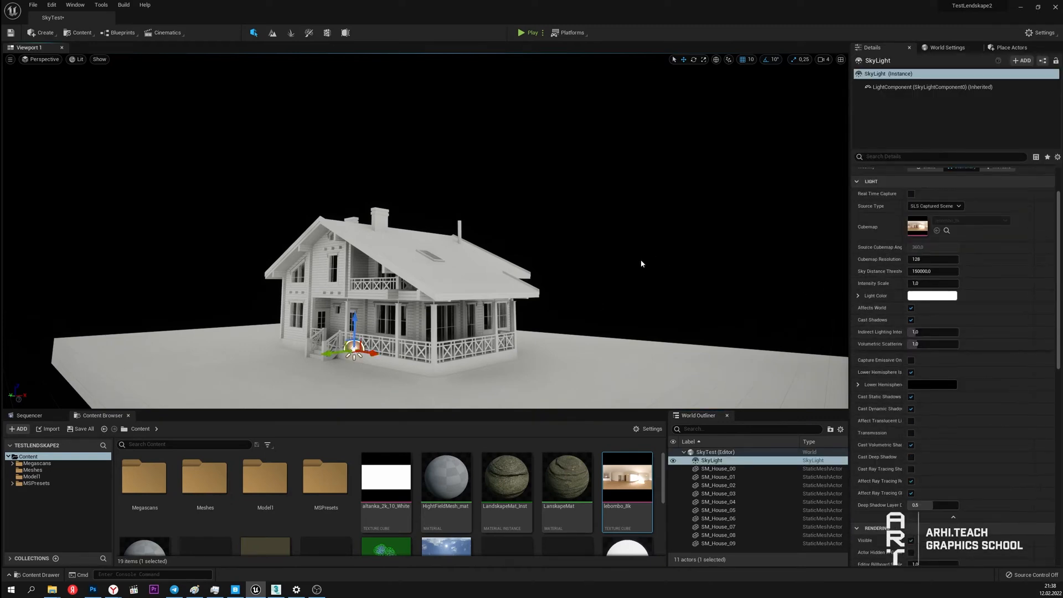
scroll("down", 3)
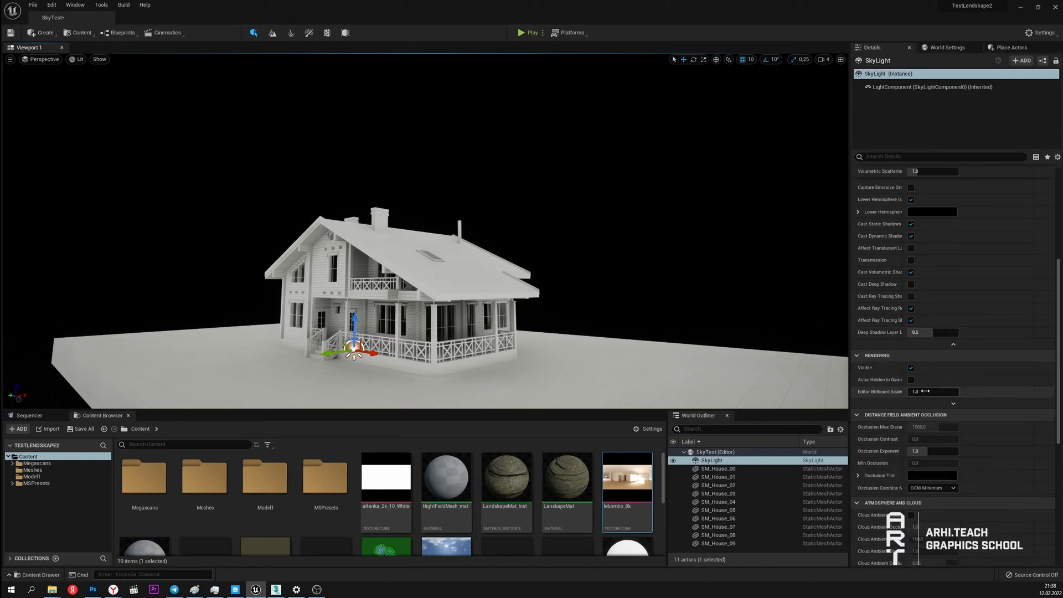
left_click(947, 48)
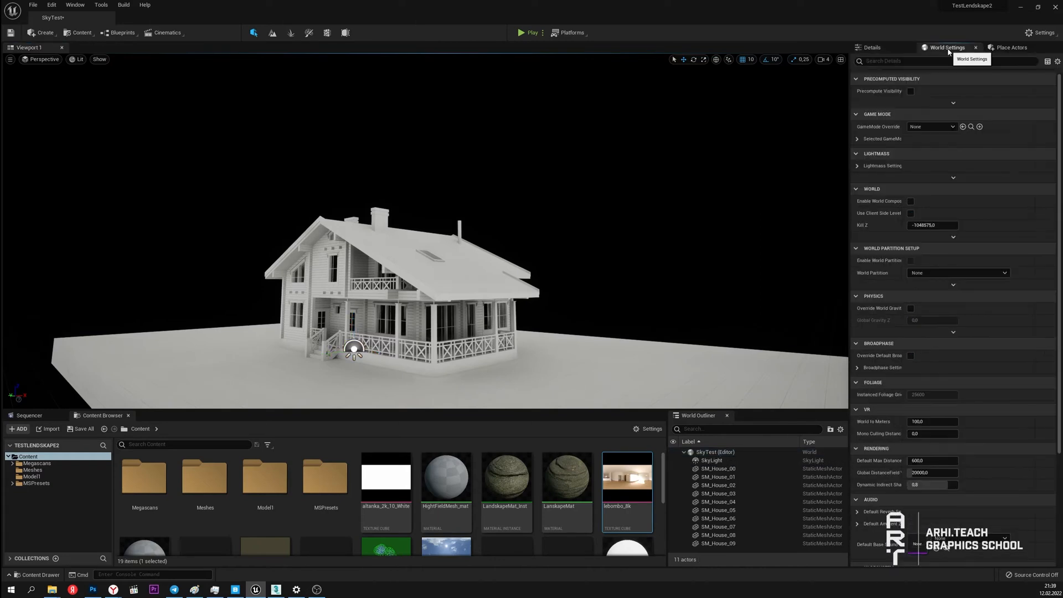
Add an Atmospheric Fog actor to the level from the Place Actors 'fog' search
left_click(1011, 47)
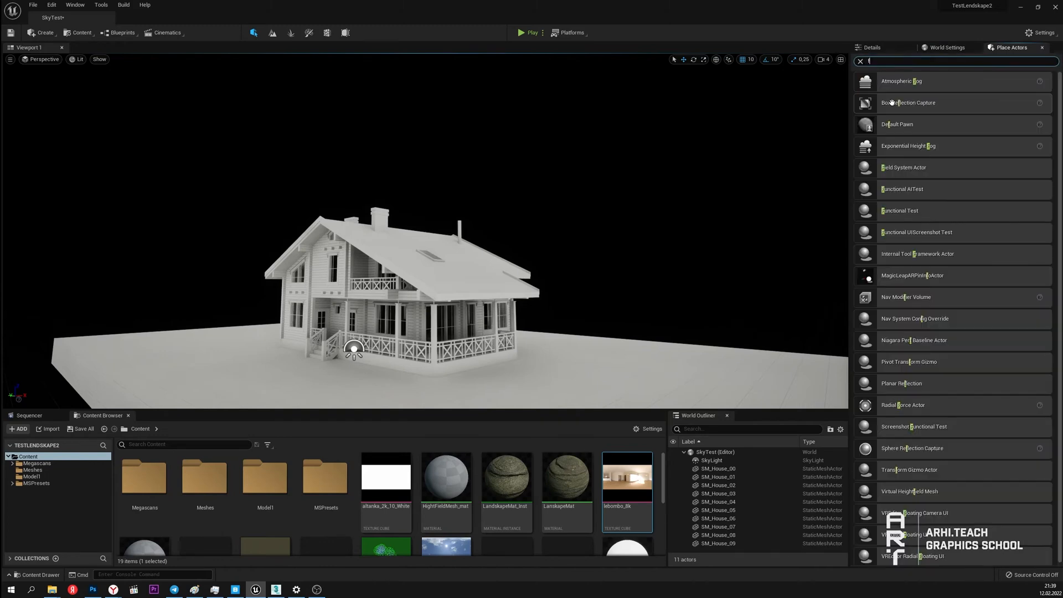
type("fog")
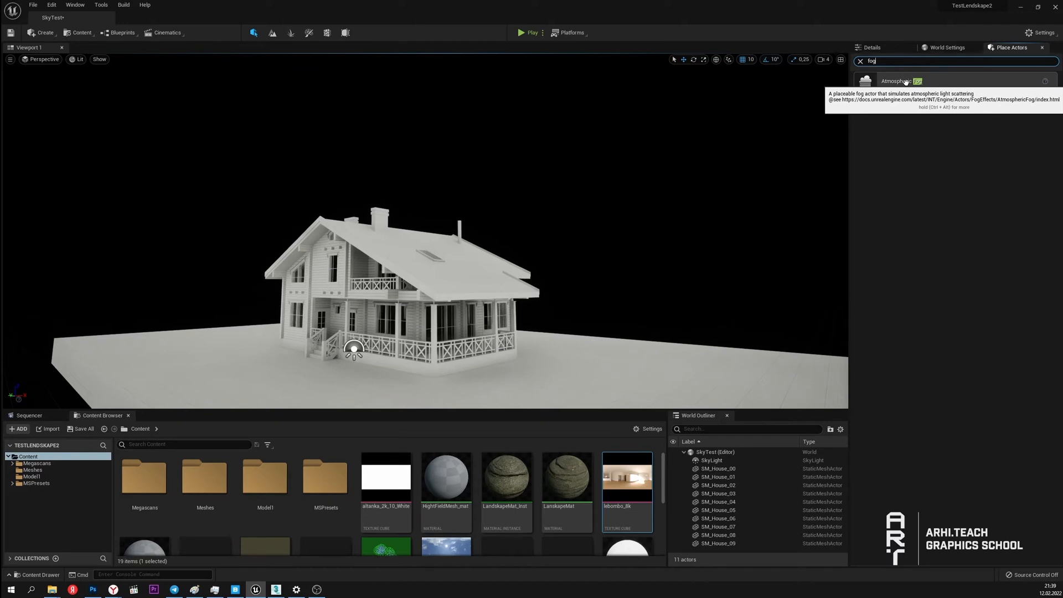
left_click(894, 81)
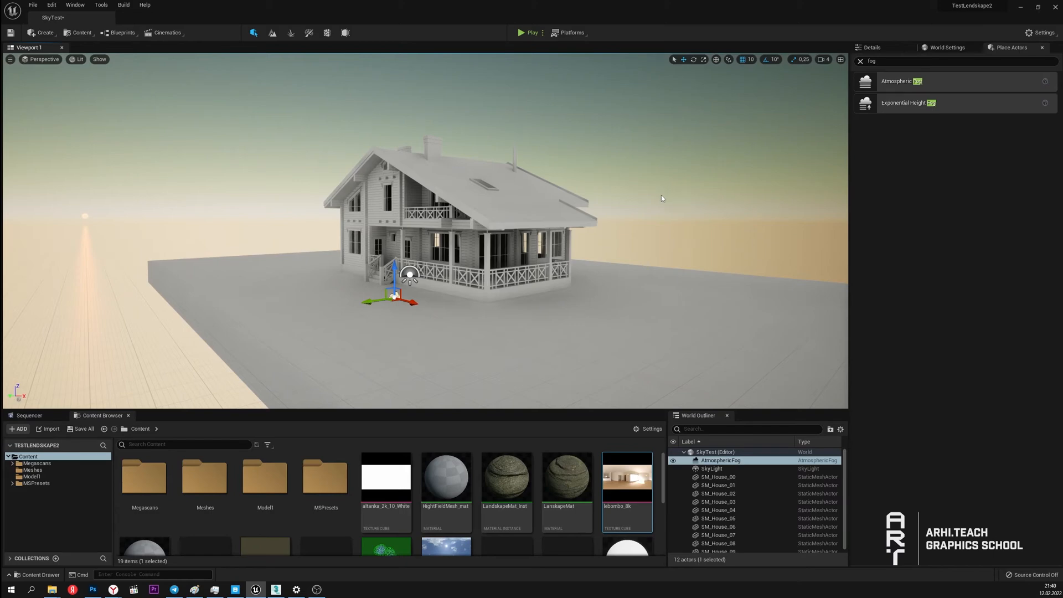
mouse_move(197, 162)
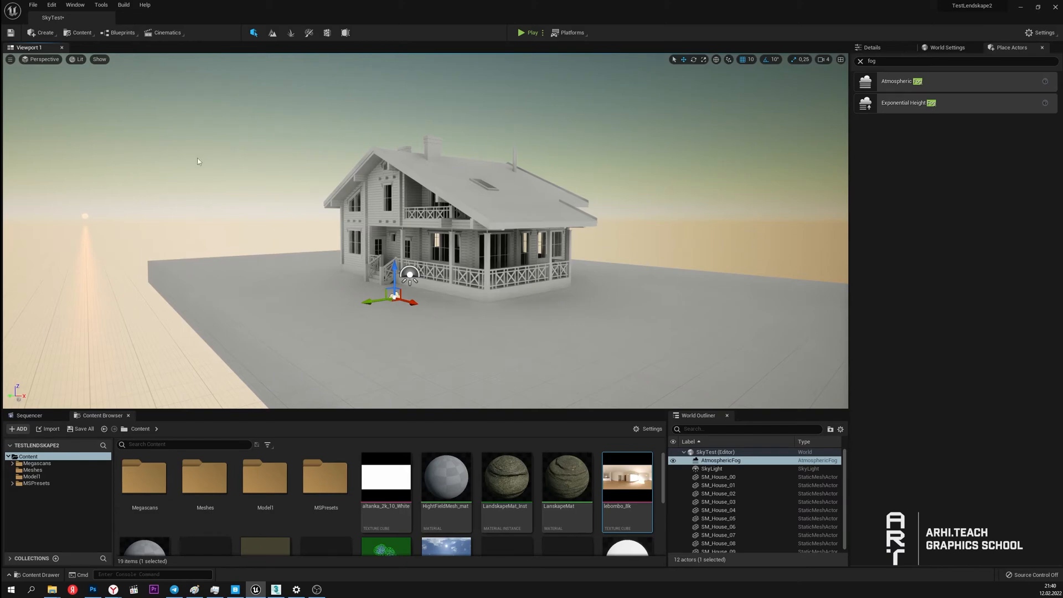
mouse_move(211, 179)
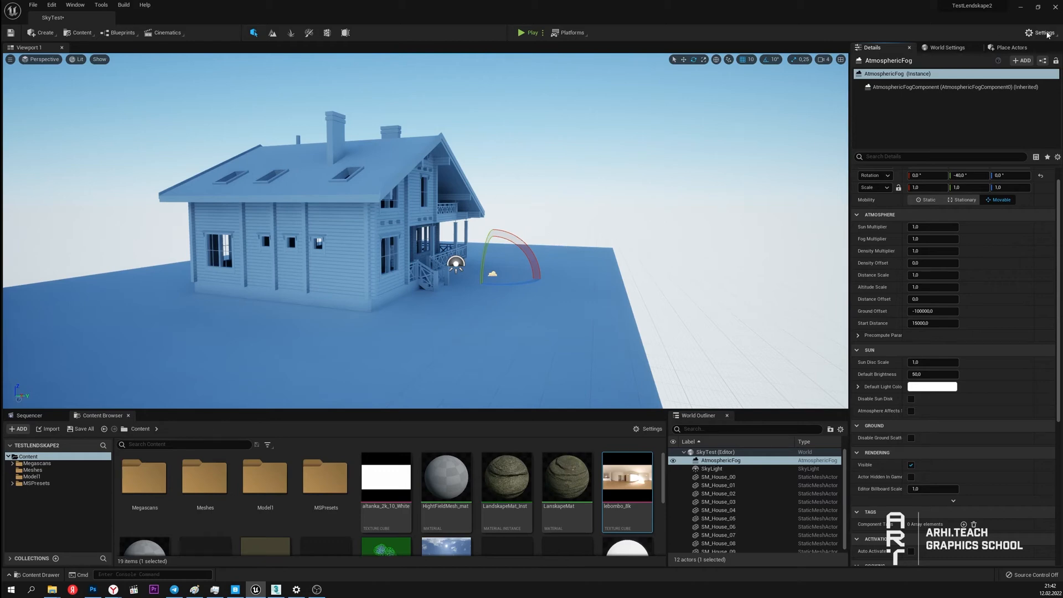
Re-add BP_Sky_Sphere, adjust its Sun Height, and recapture the SkyLight
left_click(1012, 46)
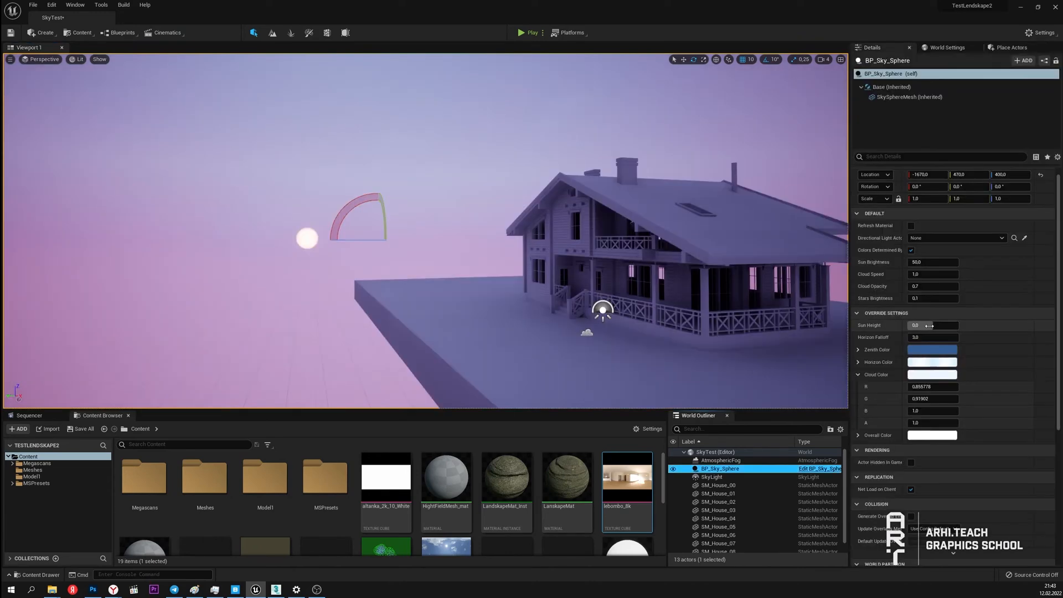
left_click_drag(922, 326, 939, 326)
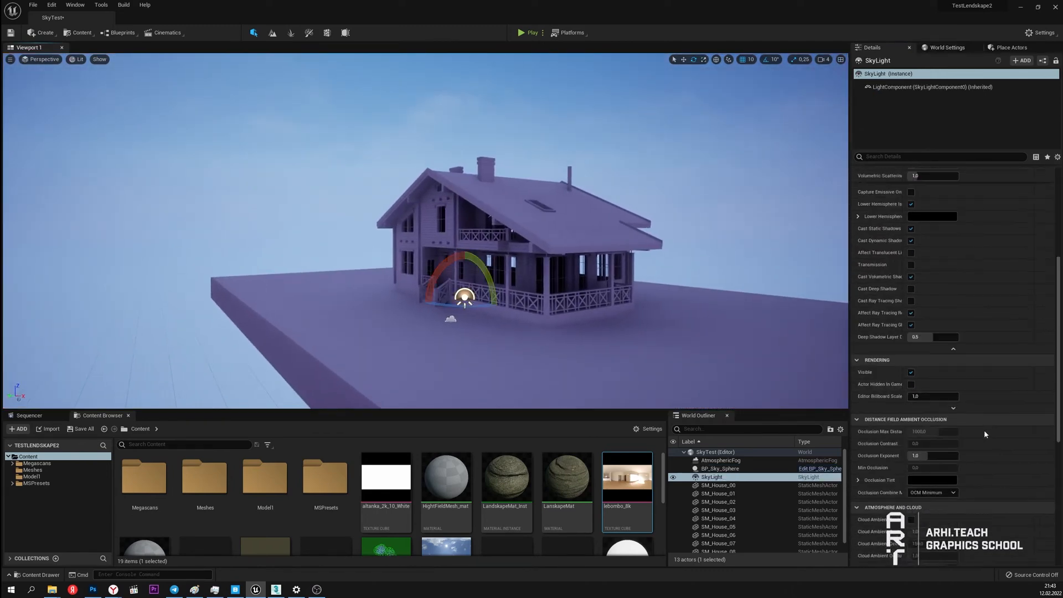
scroll("down", 3)
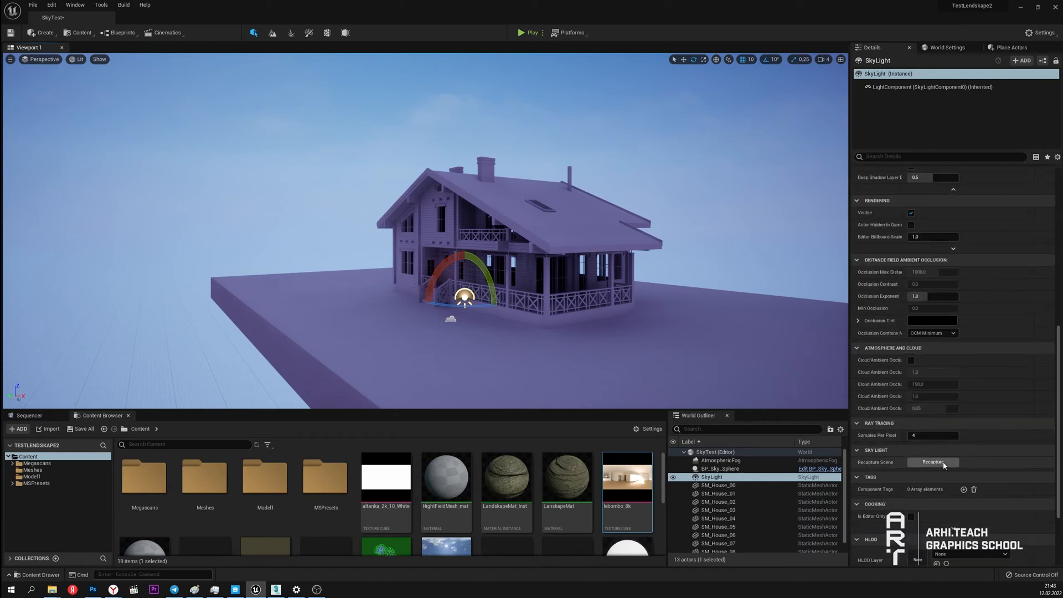
left_click(932, 461)
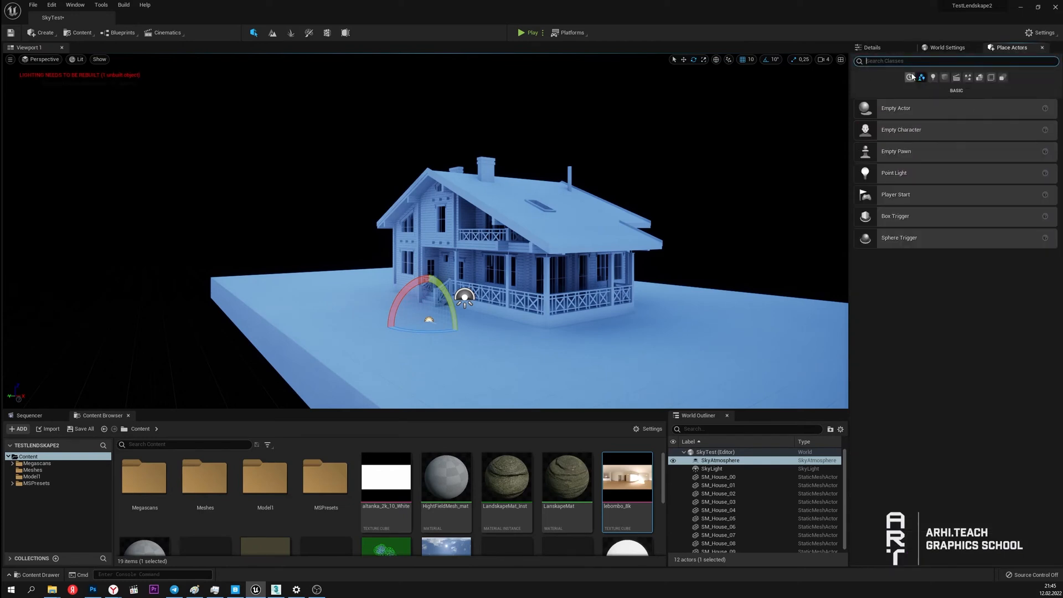
Add a Directional Light, rotate it for the shadow angle, and enable Atmosphere Sun Light
left_click(932, 77)
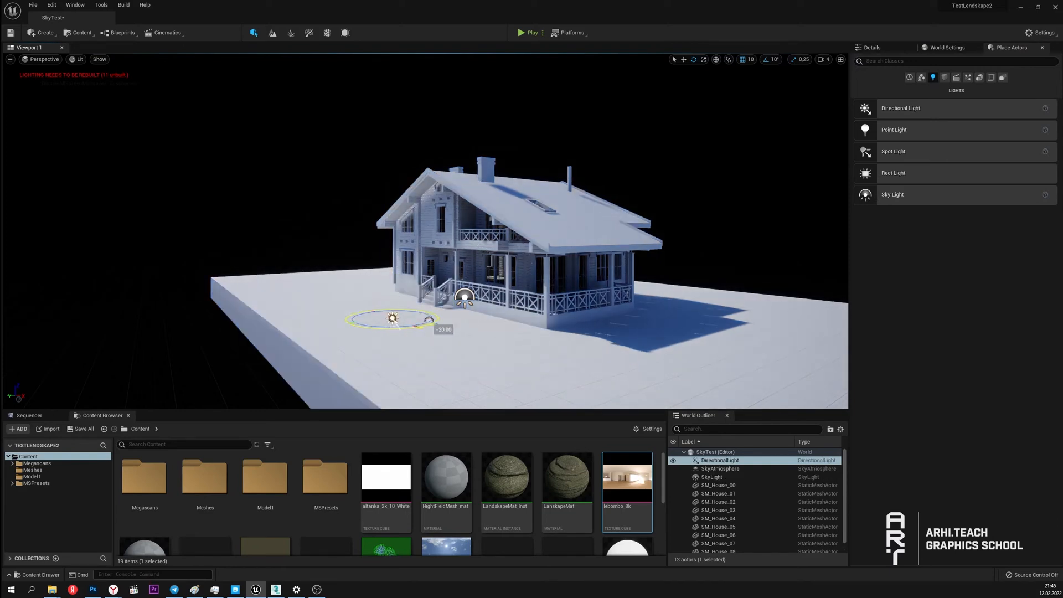
left_click_drag(392, 318, 430, 326)
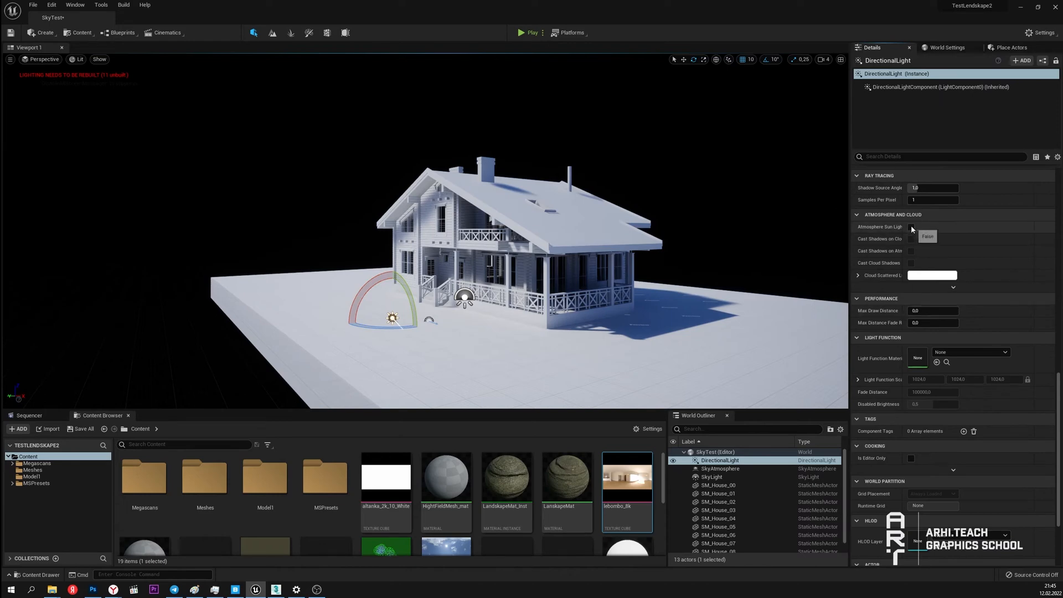
left_click(911, 226)
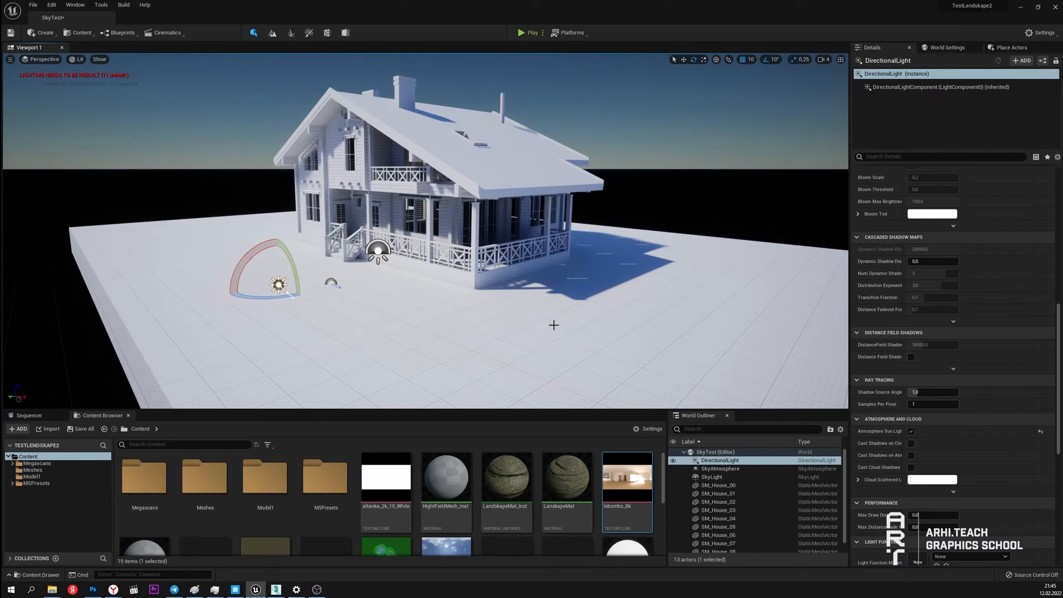
left_click(719, 468)
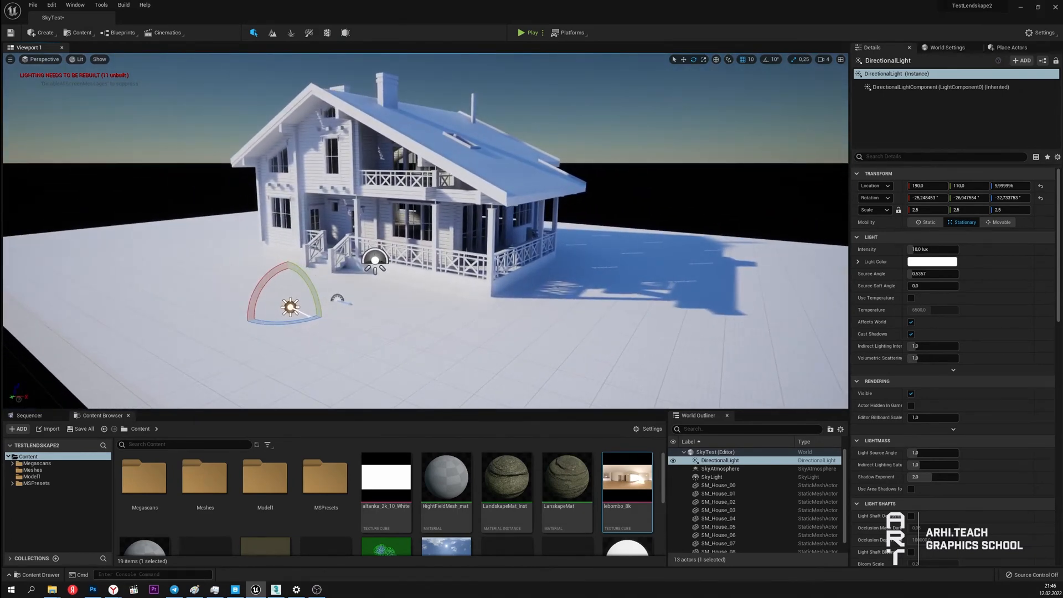
left_click(711, 476)
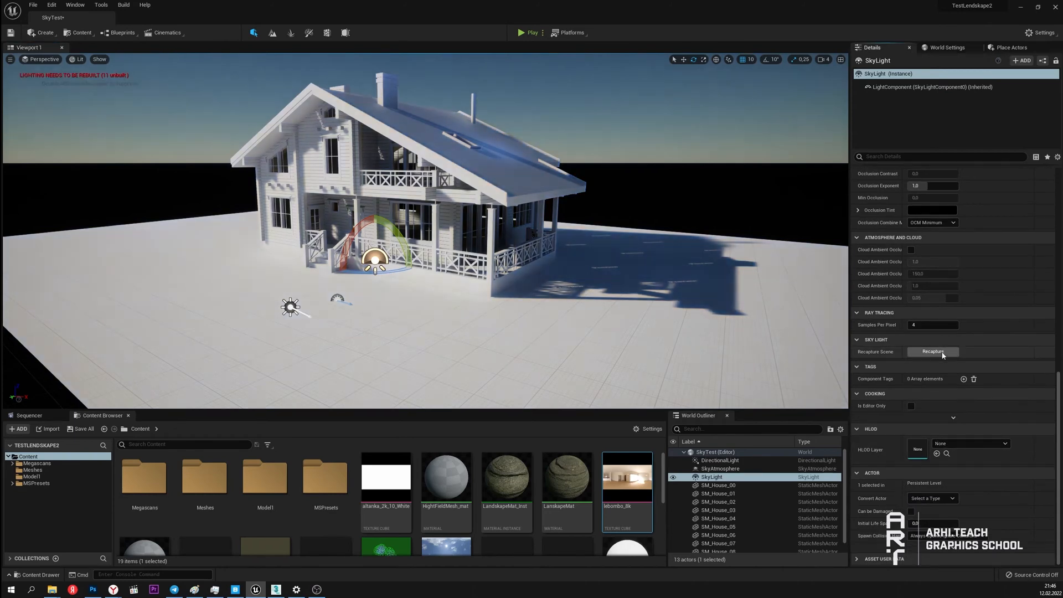
Recapture the SkyLight, then re-angle the DirectionalLight with the gizmo
left_click(932, 351)
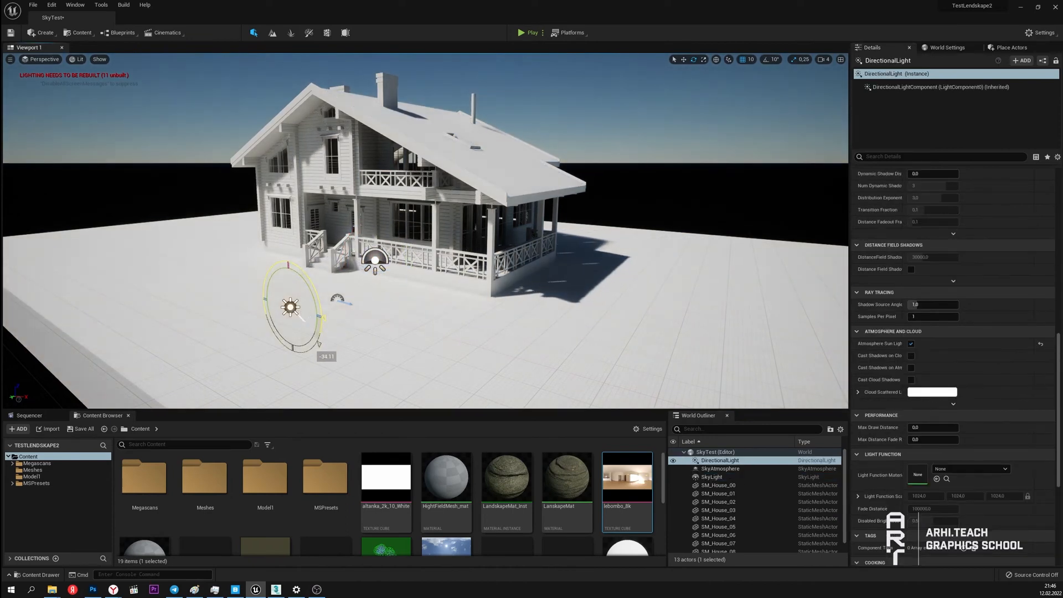
left_click(710, 476)
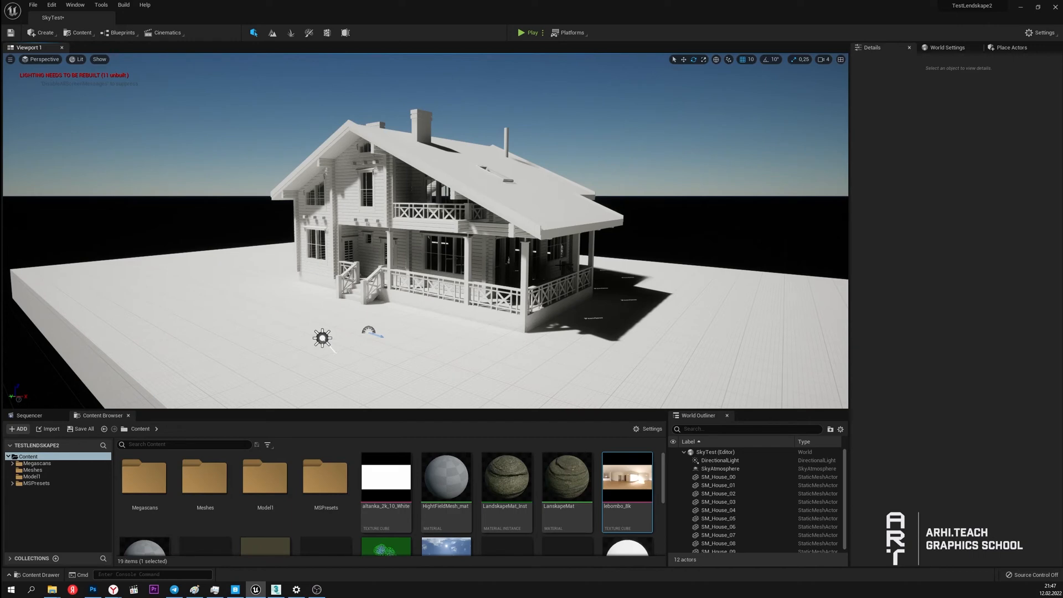
Add an Exponential Height Fog actor from the Place Actors 'fog' search
left_click(719, 469)
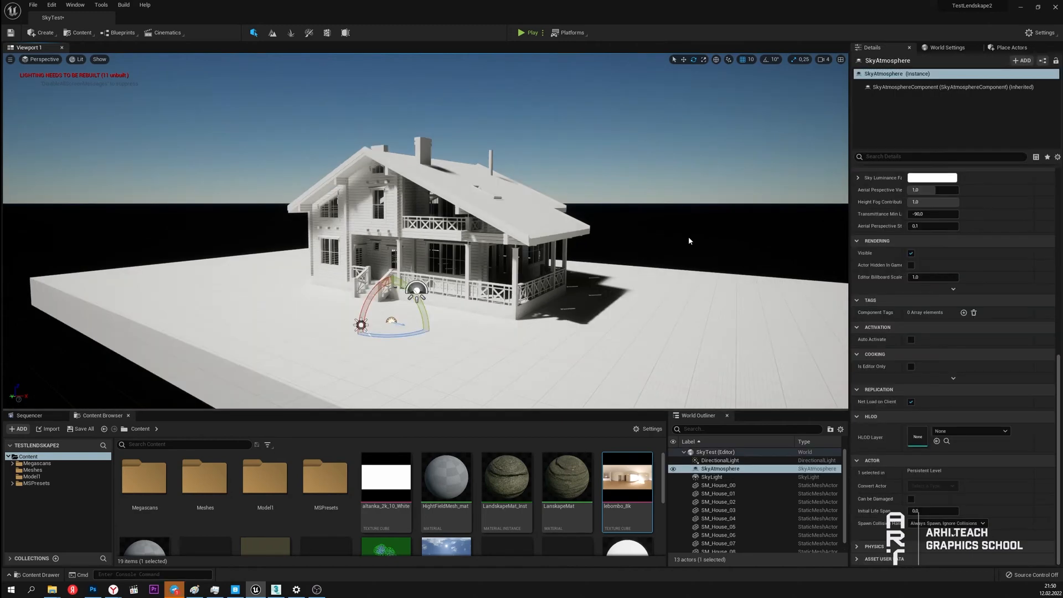
mouse_move(74, 247)
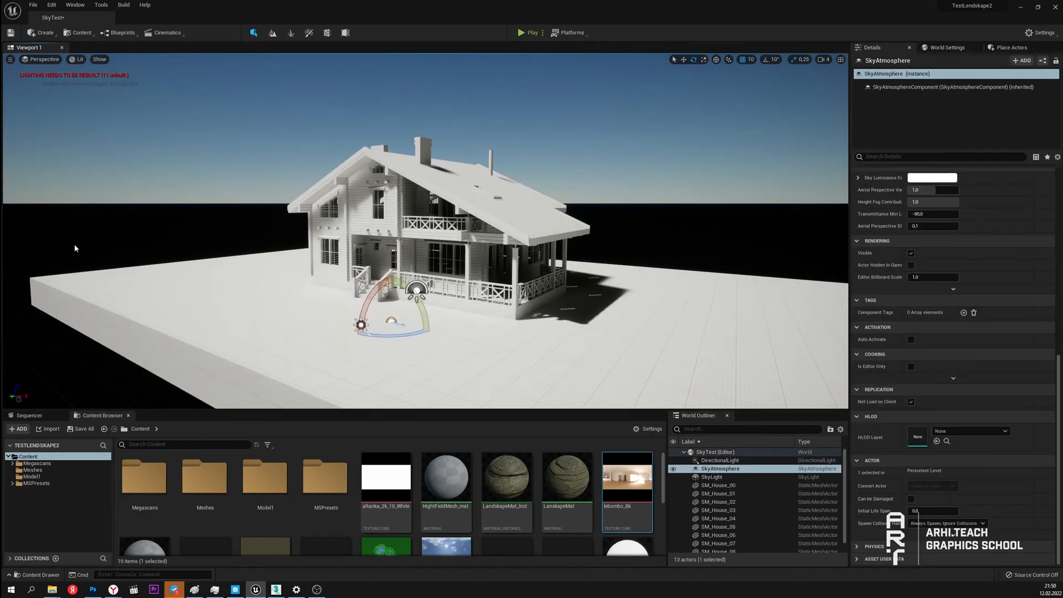
mouse_move(826, 226)
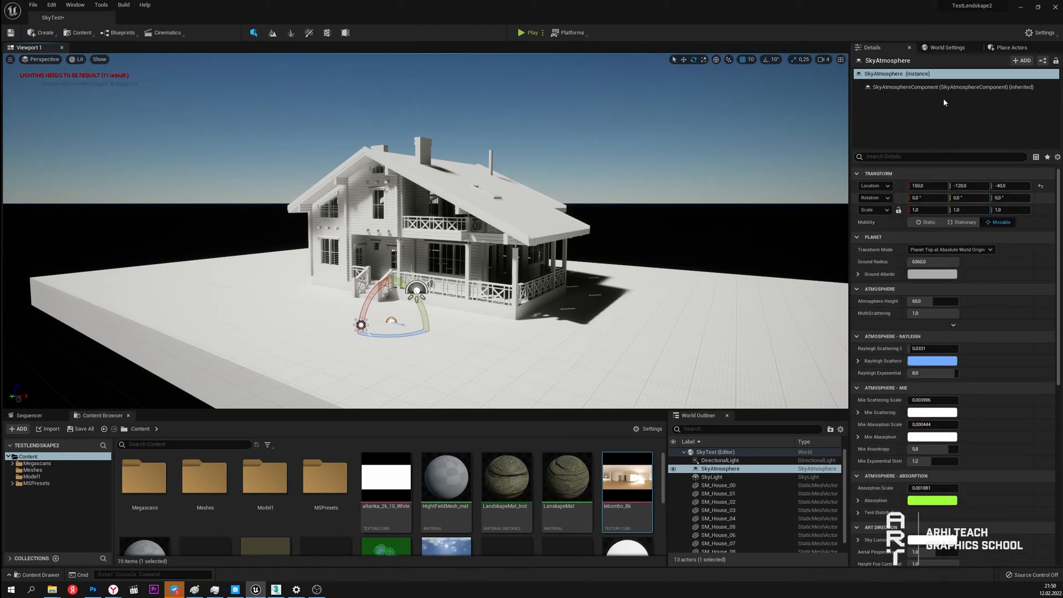
left_click(1009, 47)
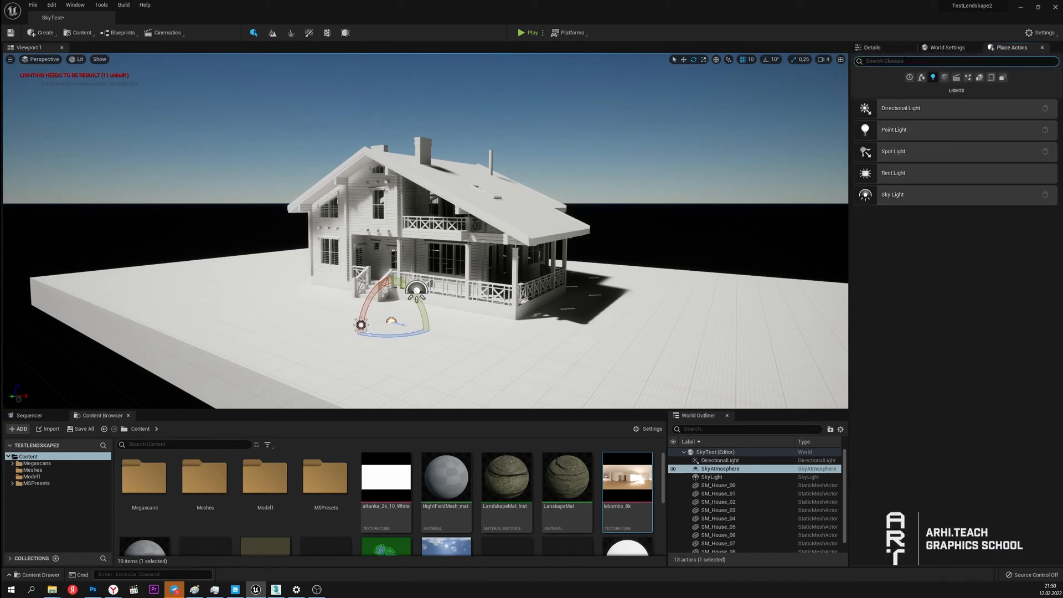
type("f")
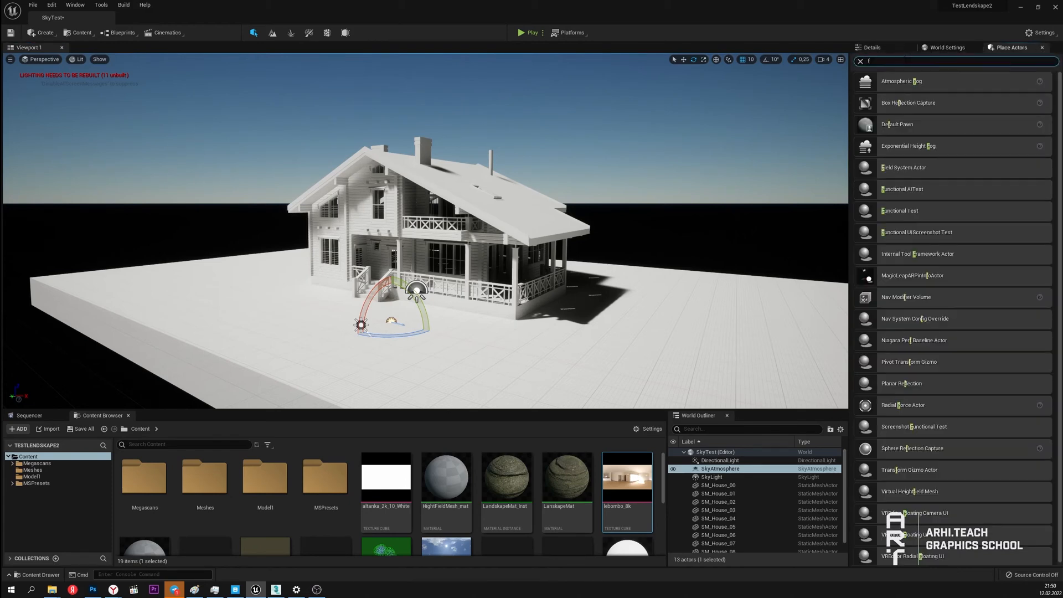
type("og")
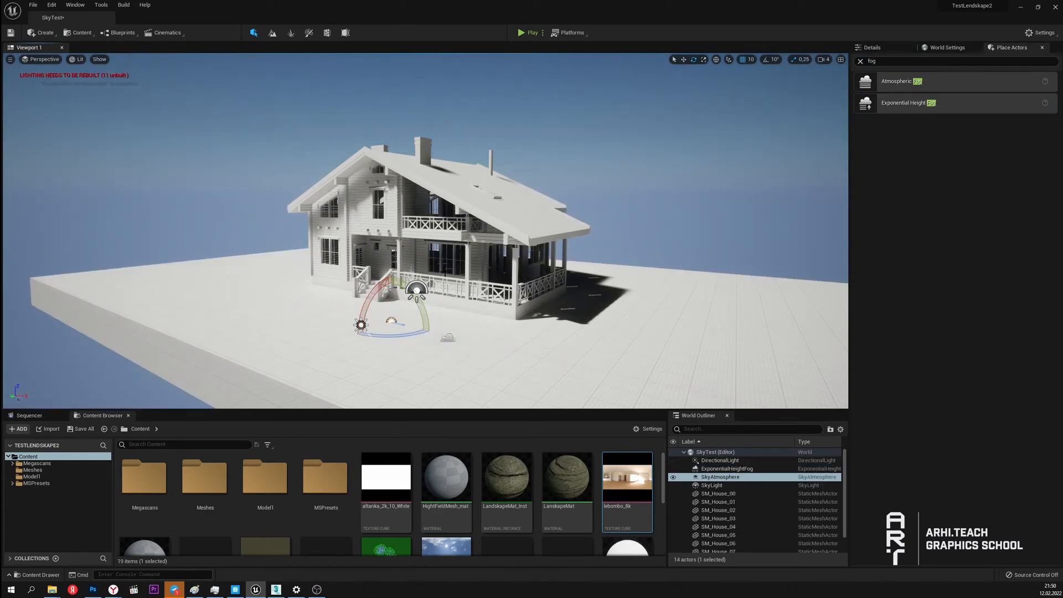
Set the SkyLight Source Type to SLS Specified Cubemap
left_click(710, 485)
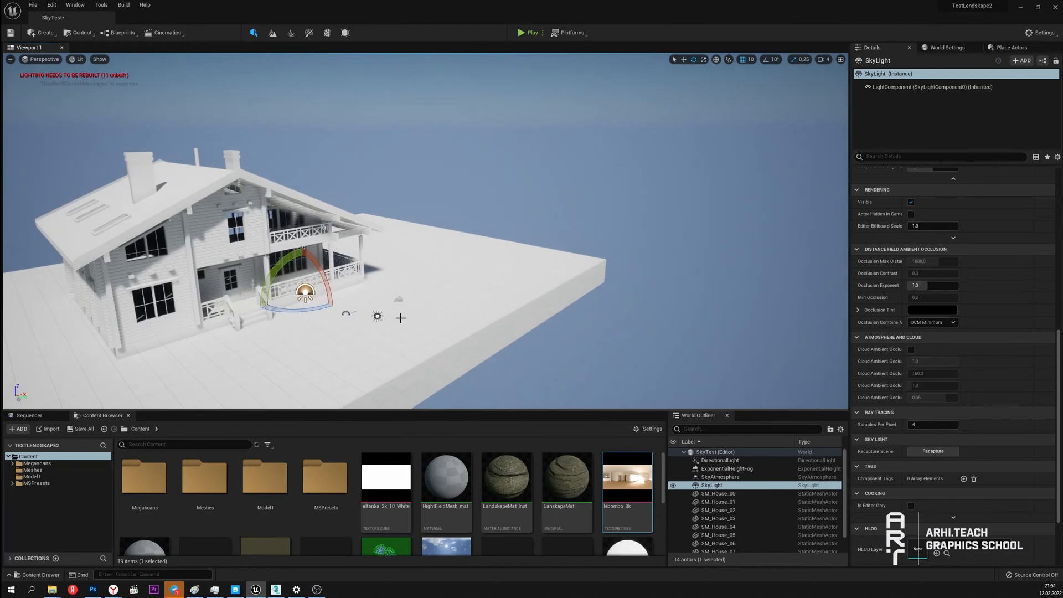
mouse_move(396, 318)
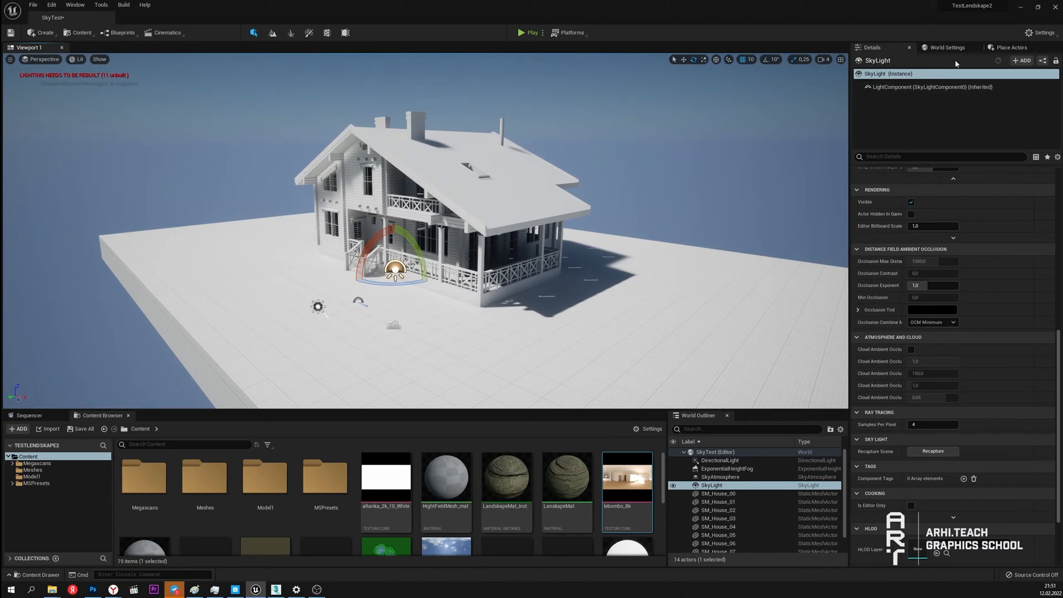
left_click(945, 48)
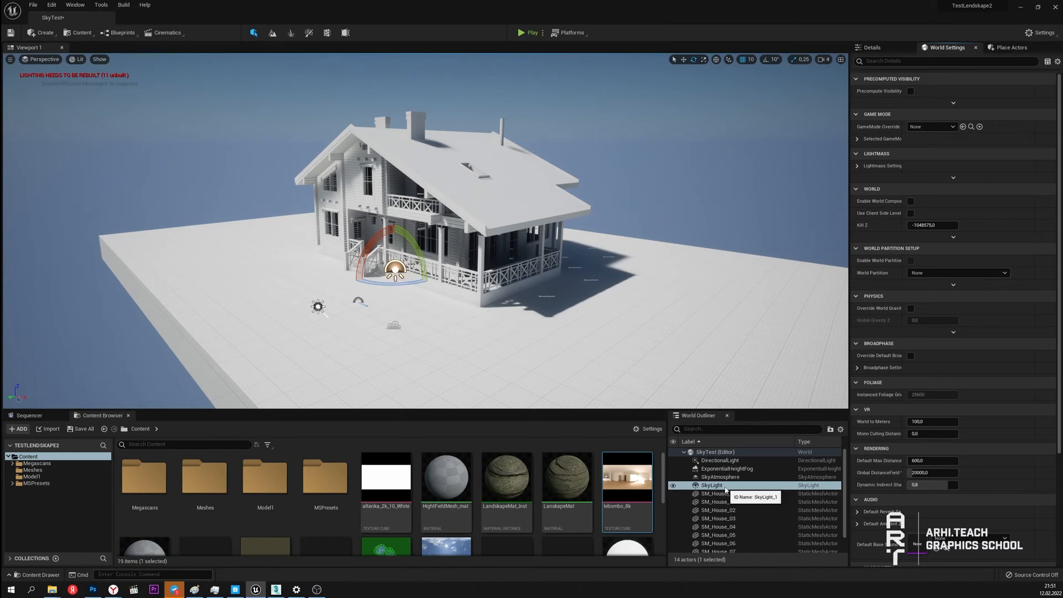
left_click(711, 484)
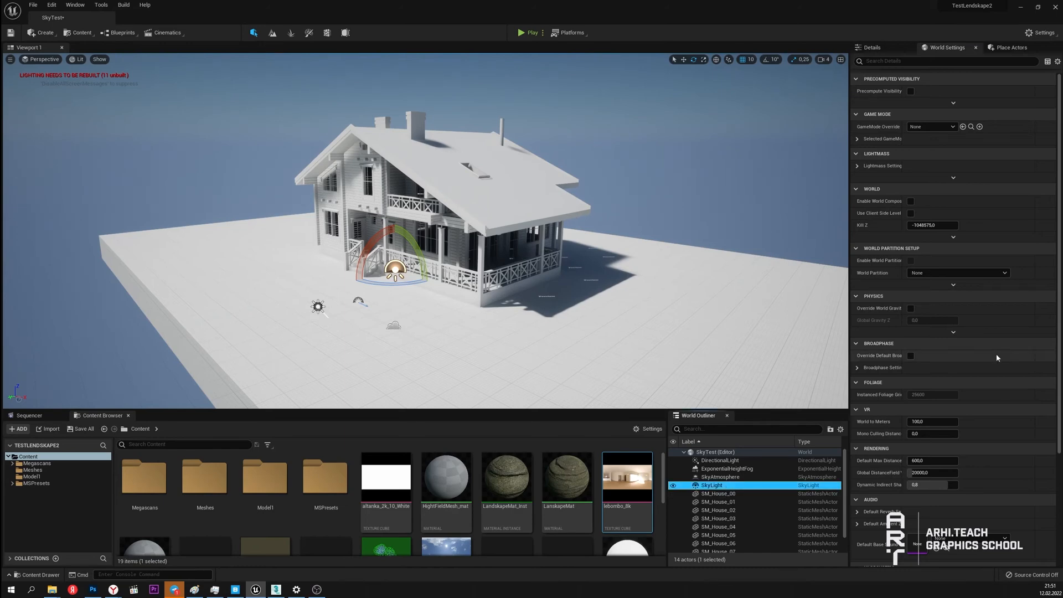
left_click(871, 47)
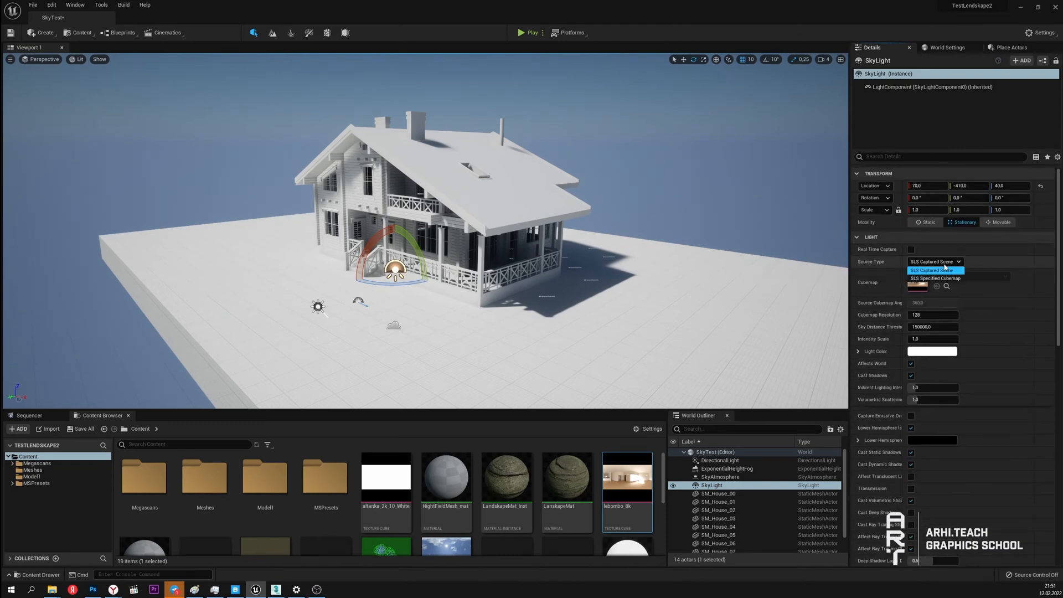
left_click(935, 278)
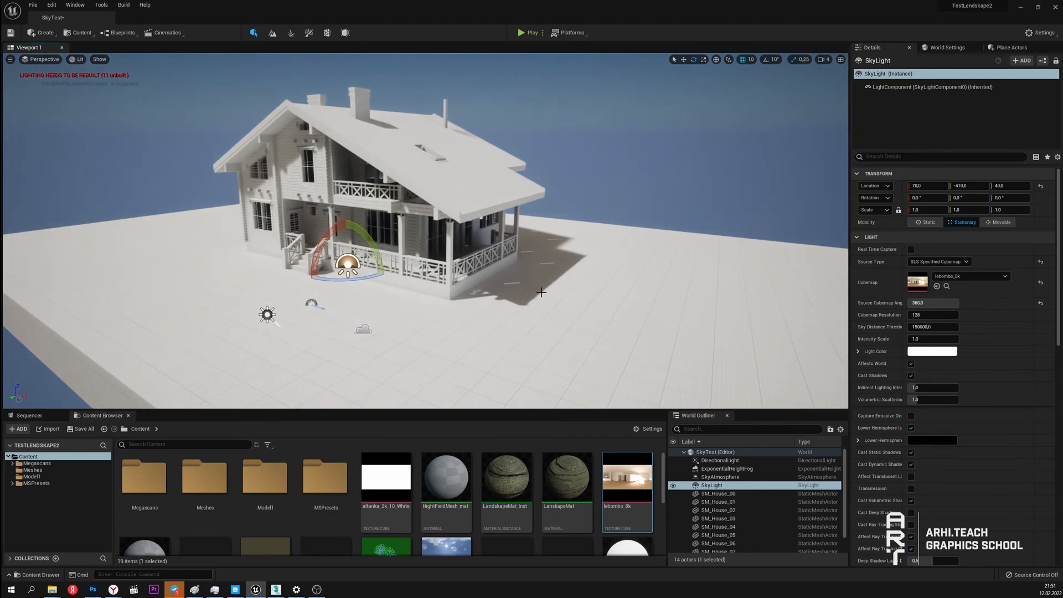
Assign the altanka_2k_10_White HDRI as the cubemap and recapture the SkyLight
scroll("down", 3)
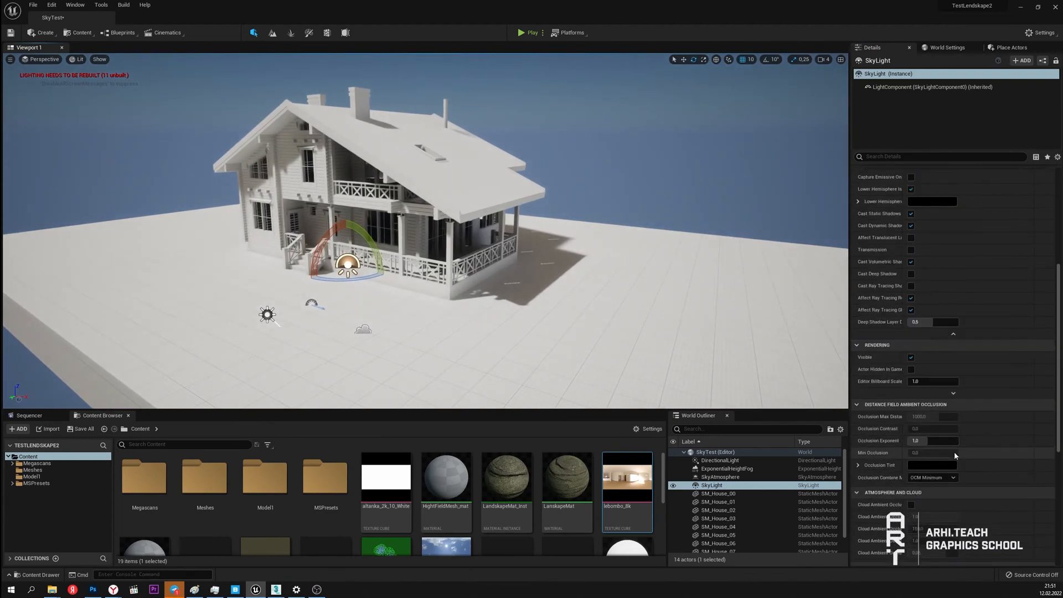
scroll("down", 3)
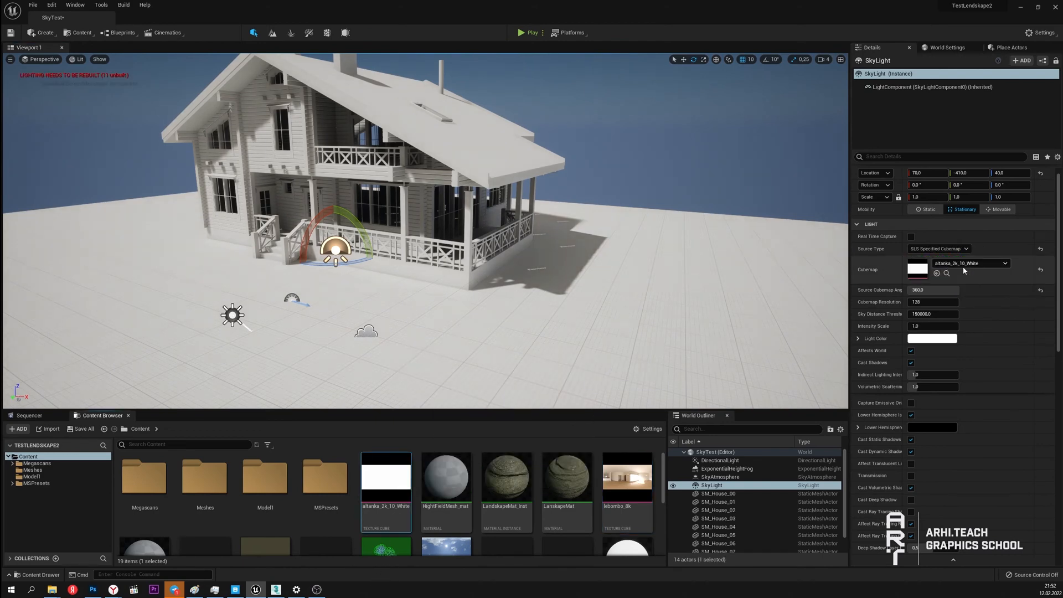
scroll("down", 3)
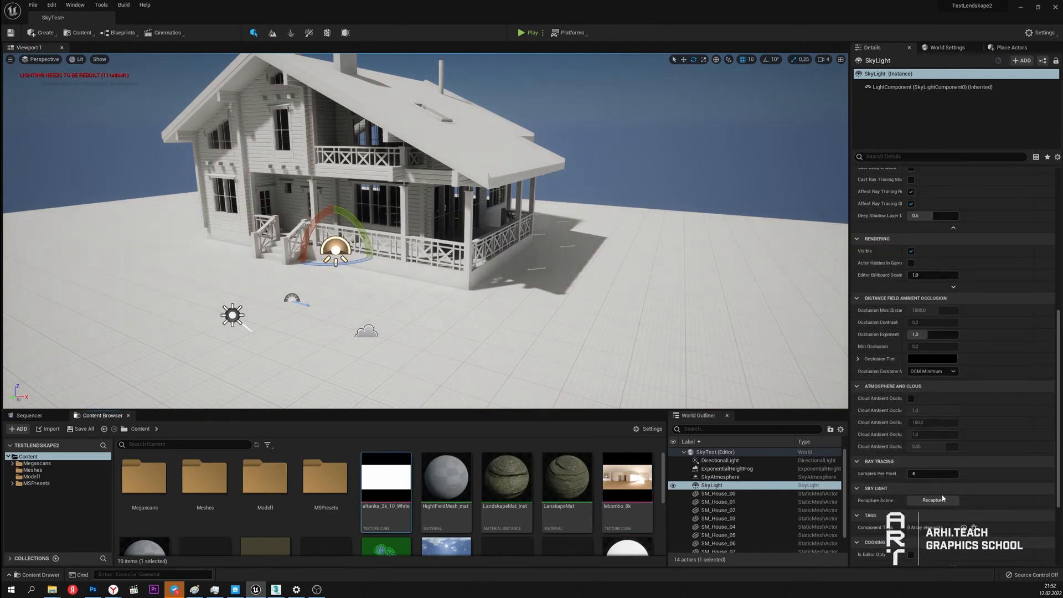
left_click(932, 499)
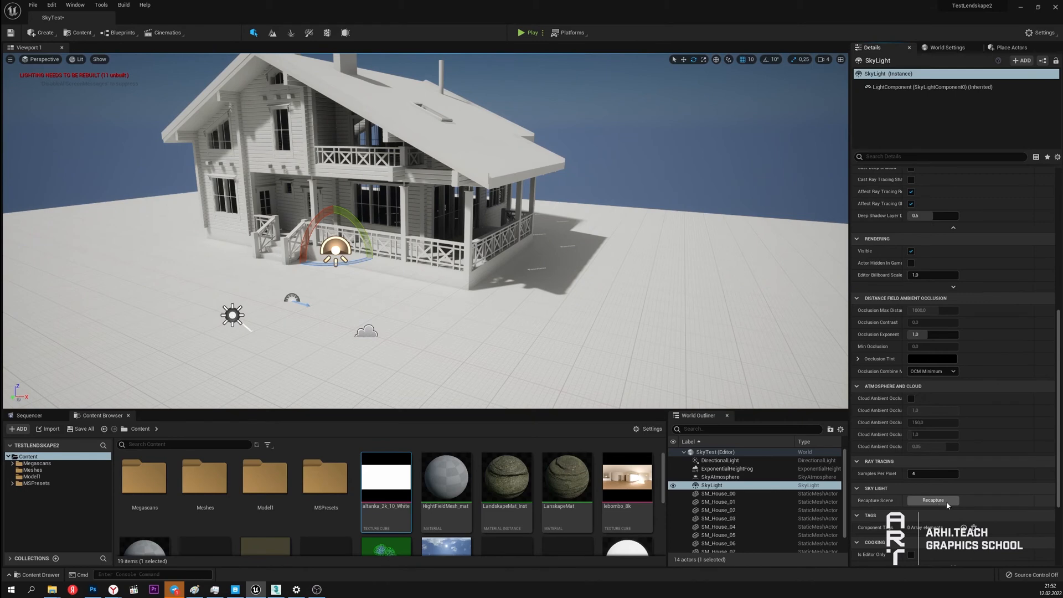
left_click(719, 460)
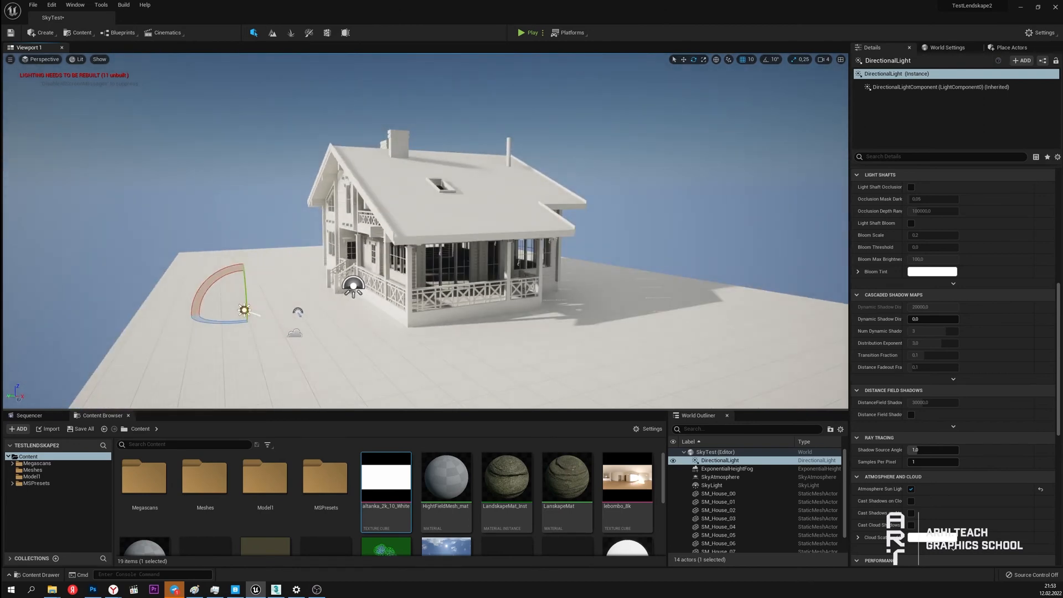
Place a Sphere from Shapes and scale it to 100 on X, Y and Z
scroll("down", 3)
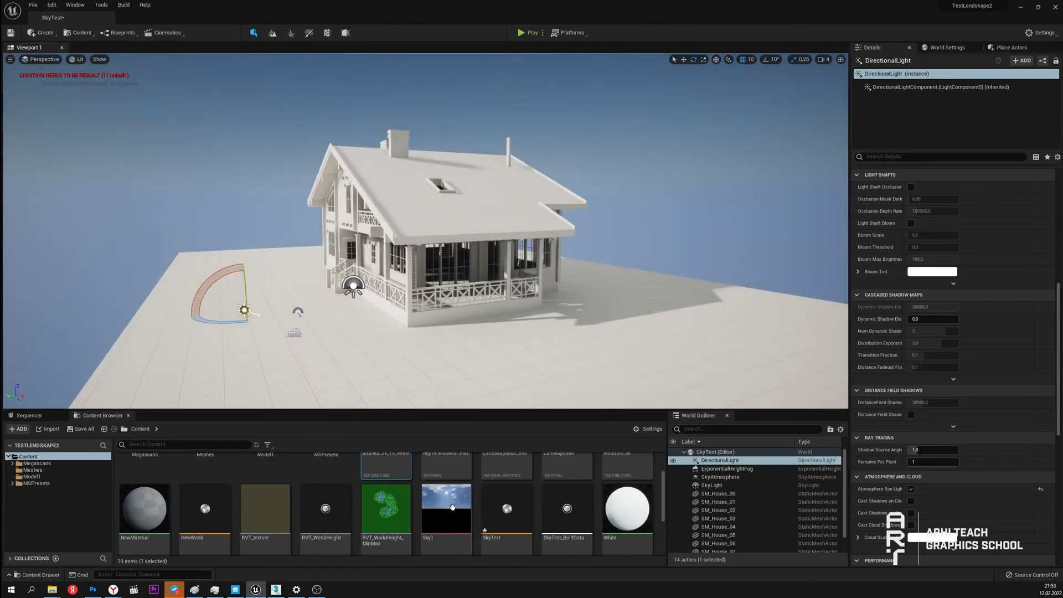
scroll("down", 3)
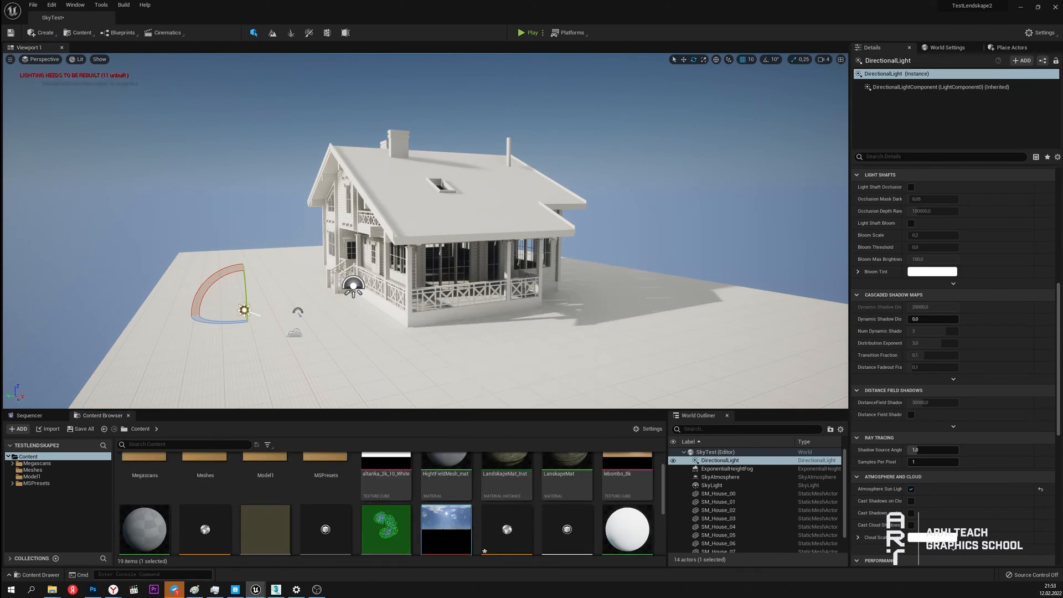
double_click(445, 529)
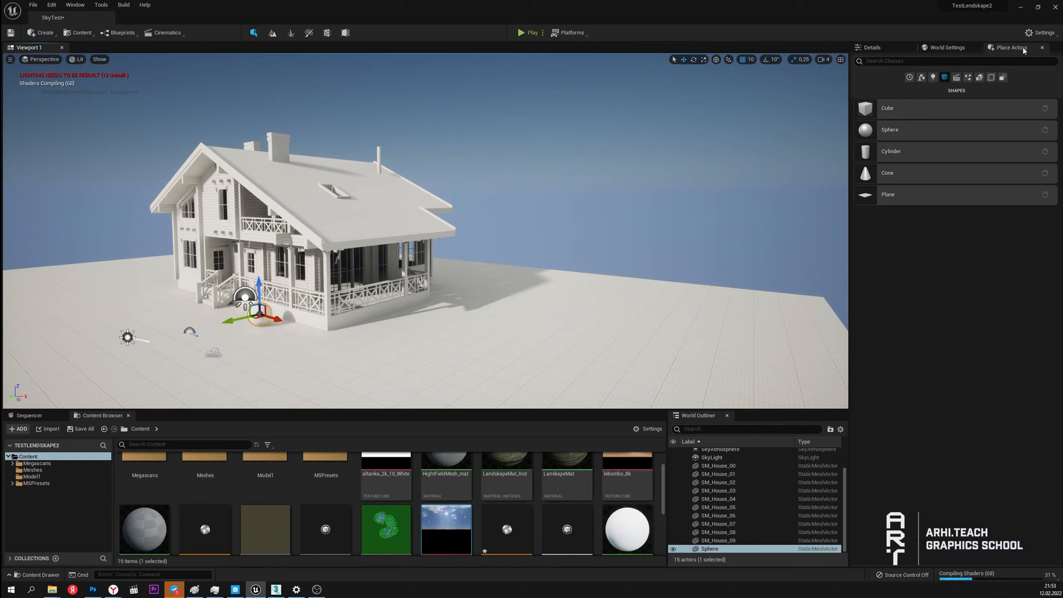
left_click(871, 47)
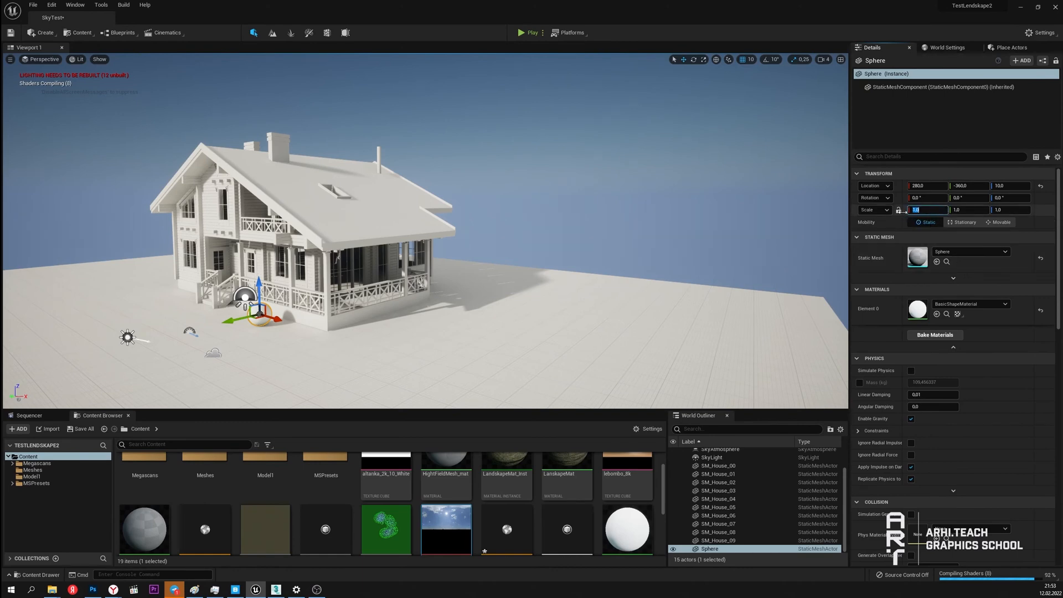
type("100")
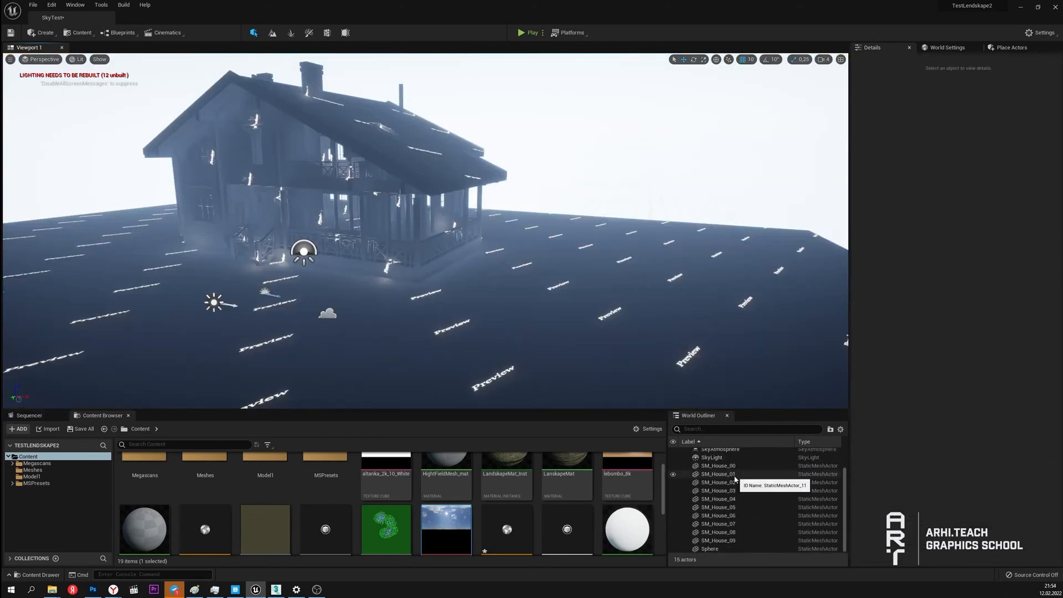
left_click(710, 548)
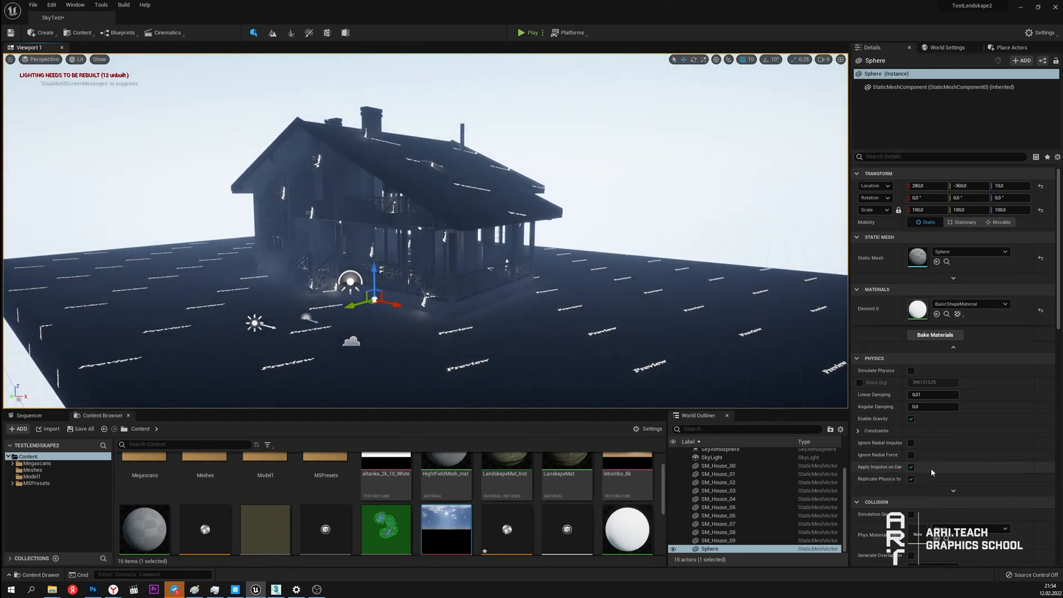
scroll("down", 3)
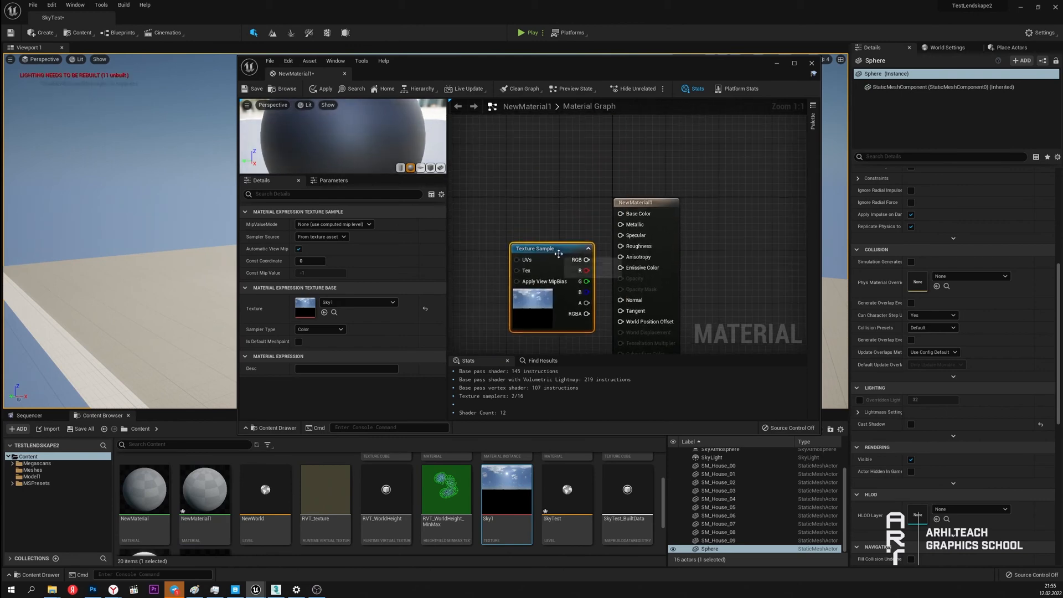
Wire the Sky1 texture RGB into Emissive Color, make NewMaterial1 two-sided, and apply it
left_click_drag(549, 248, 508, 171)
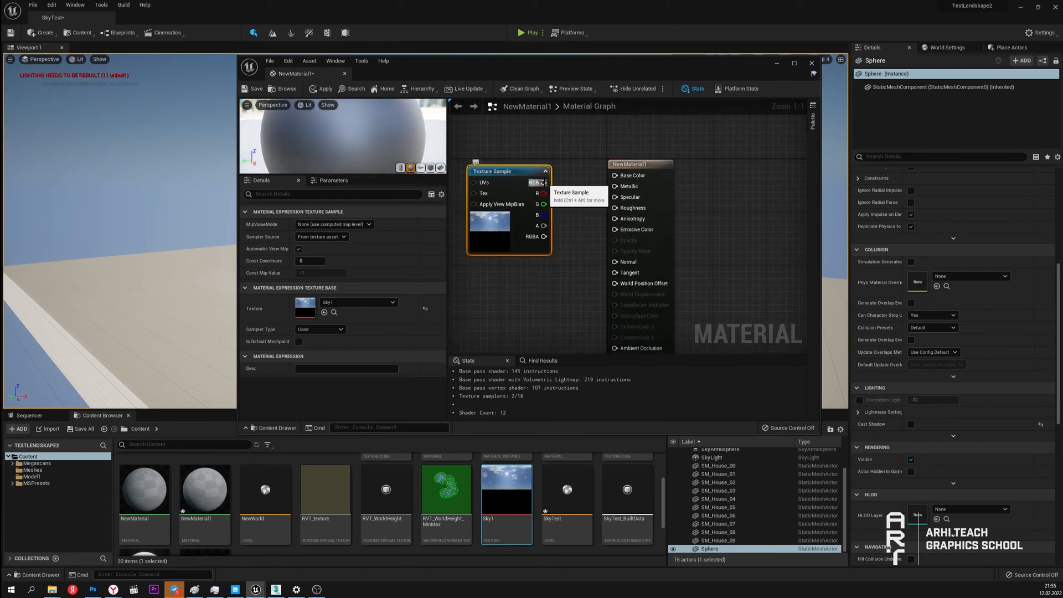
left_click_drag(544, 181, 613, 229)
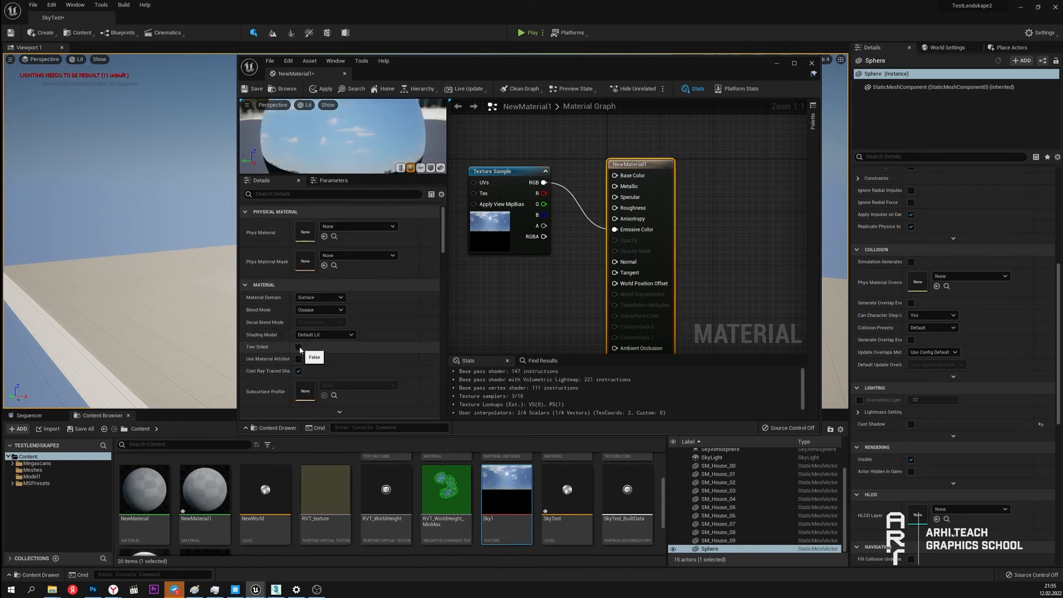
left_click(298, 347)
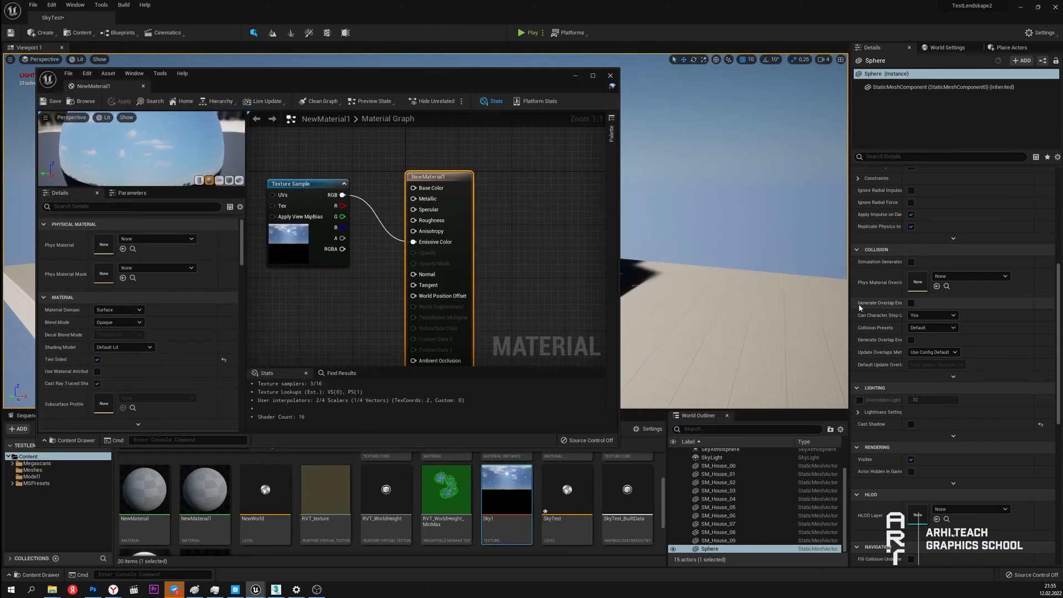
left_click(609, 75)
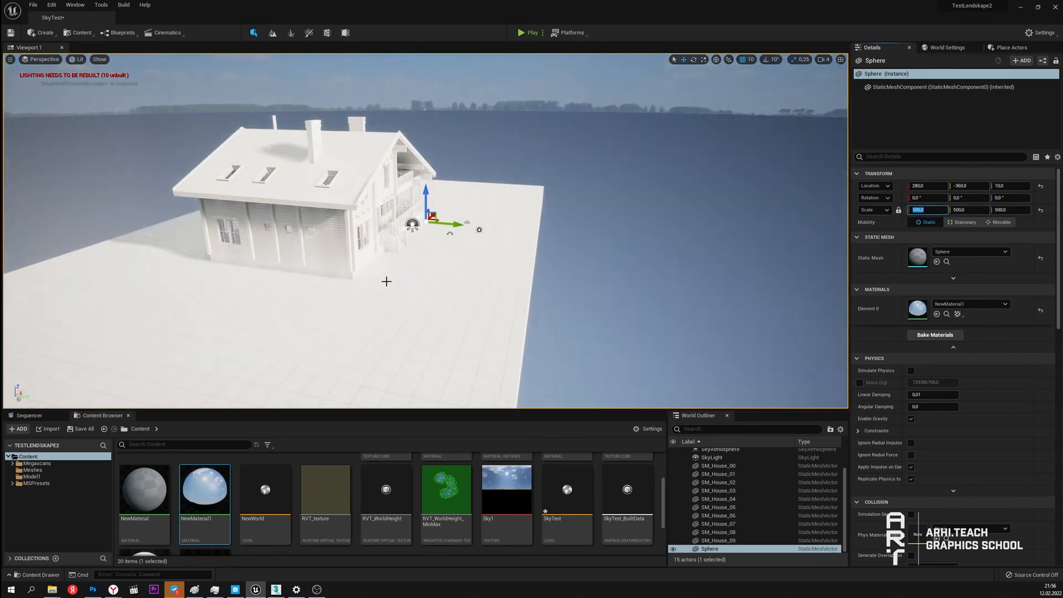
Multiply the Sky1 texture by a Constant of 2 before Emissive Color and apply NewMaterial1
double_click(203, 489)
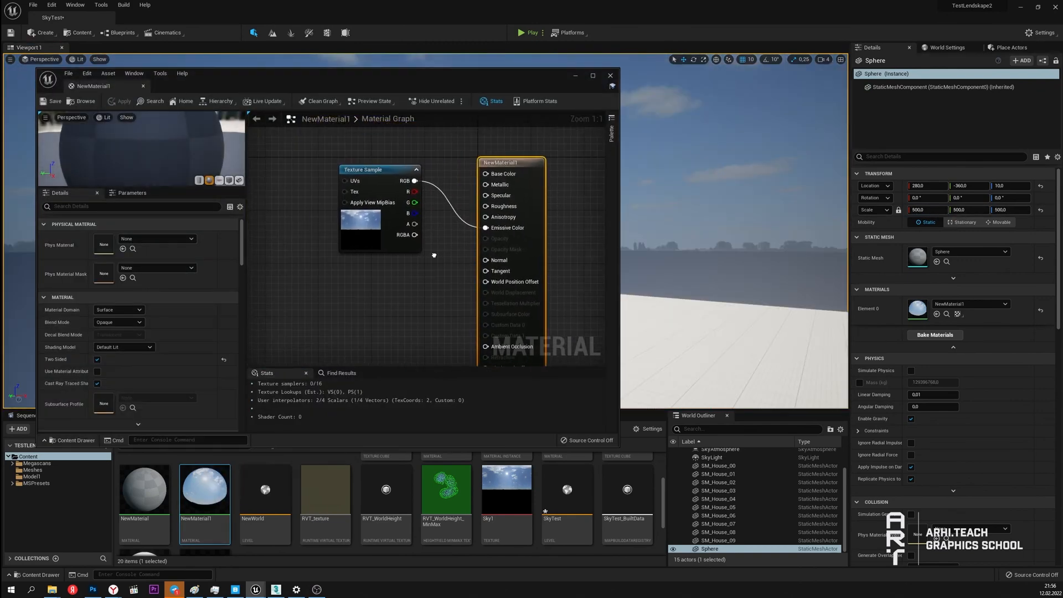
left_click(363, 168)
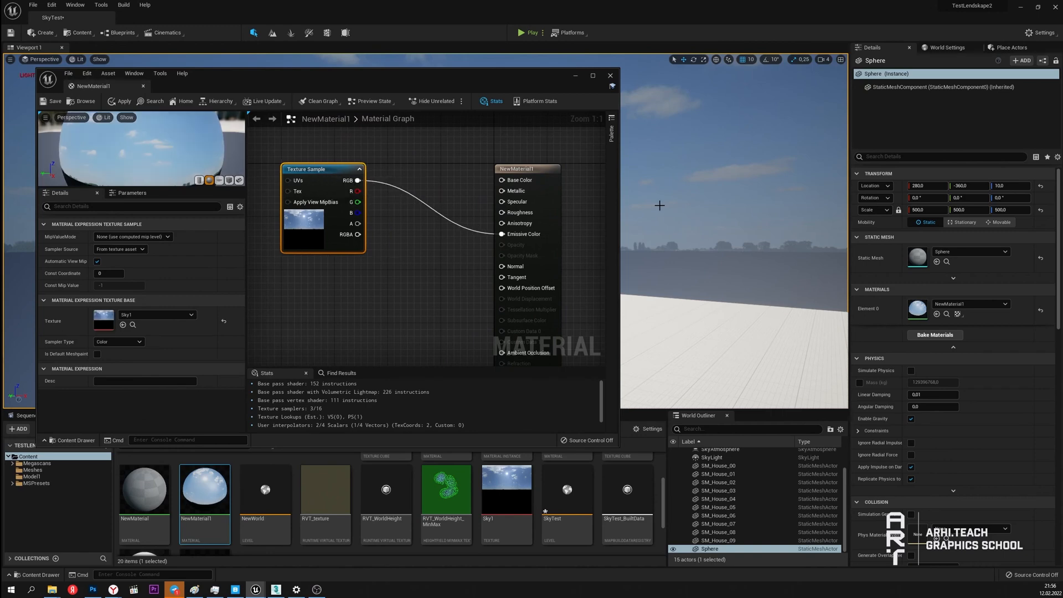
mouse_move(421, 261)
type("3")
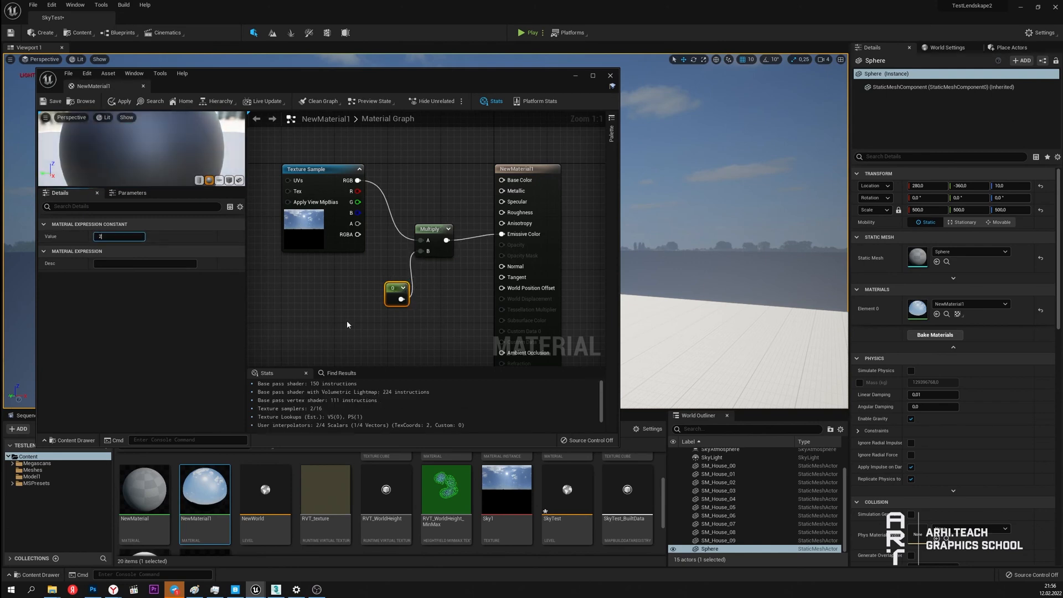
left_click(53, 101)
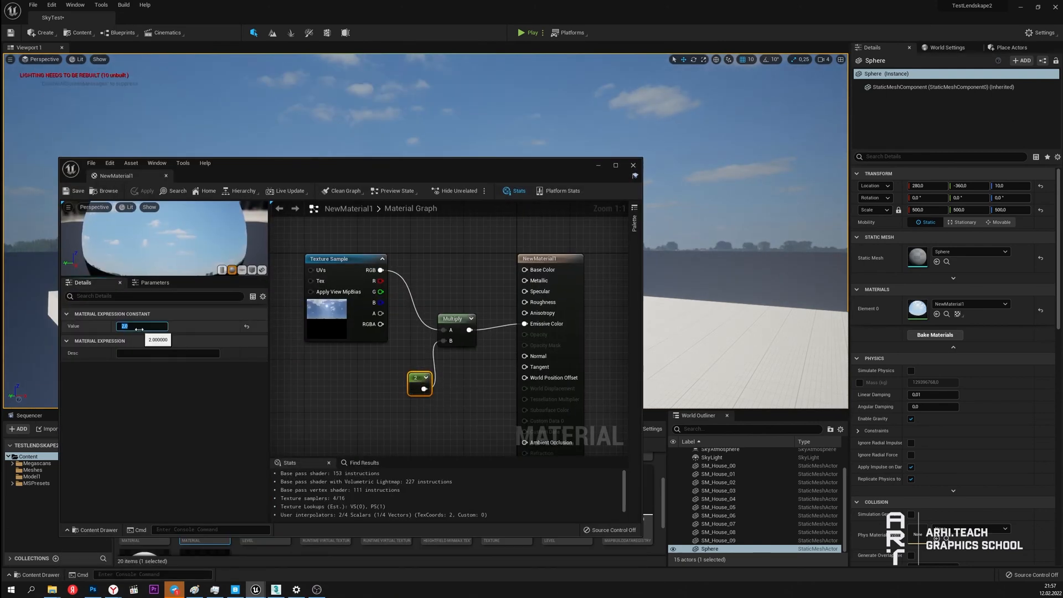
left_click(76, 190)
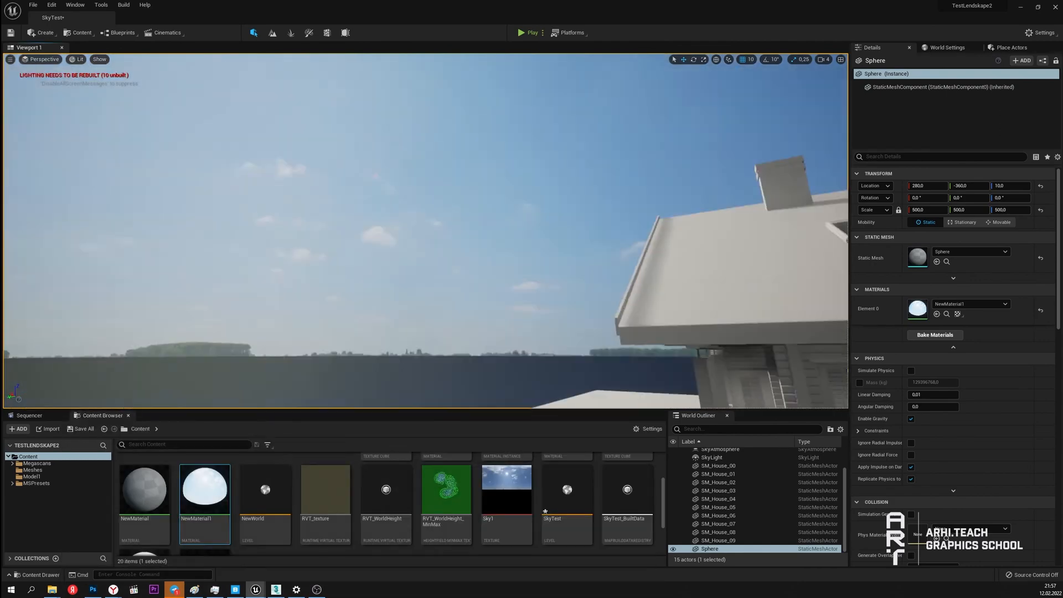
left_click(711, 457)
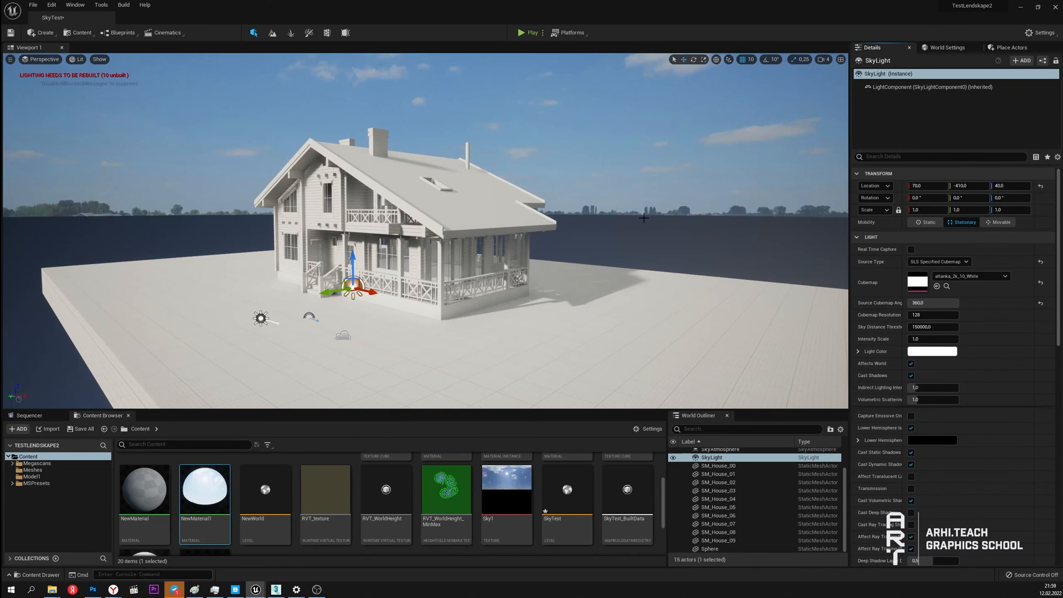
mouse_move(600, 216)
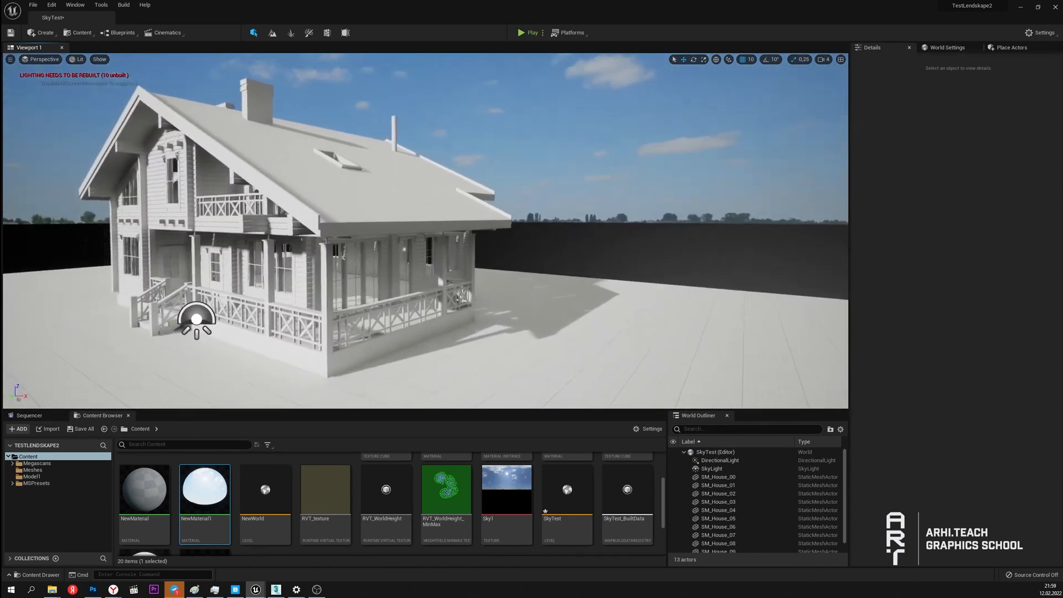
Check the SkyLight's cubemap, then rotate the DirectionalLight to shift the shadow direction
left_click(711, 468)
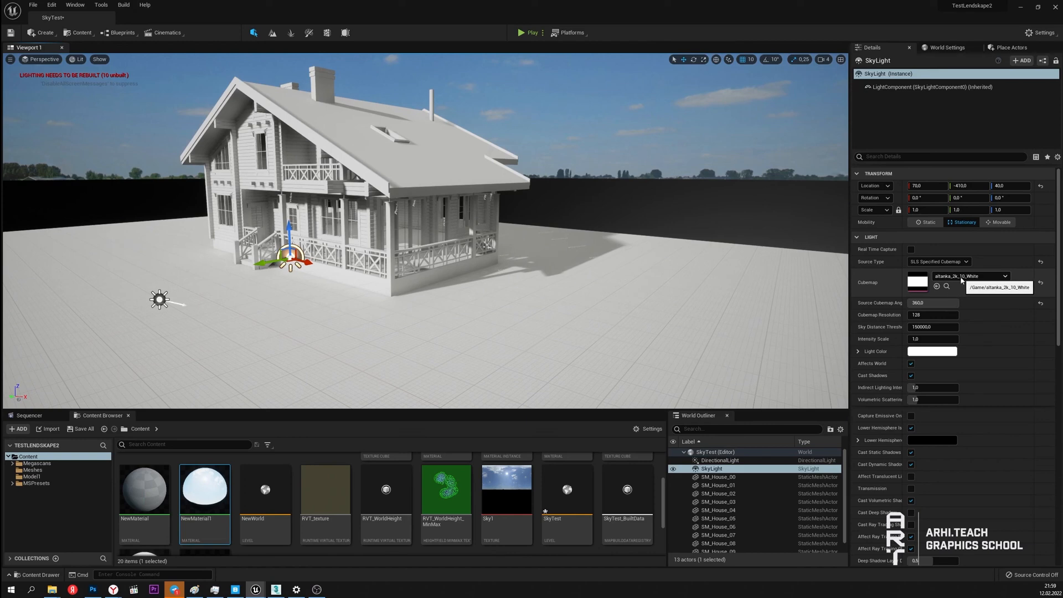
left_click(720, 461)
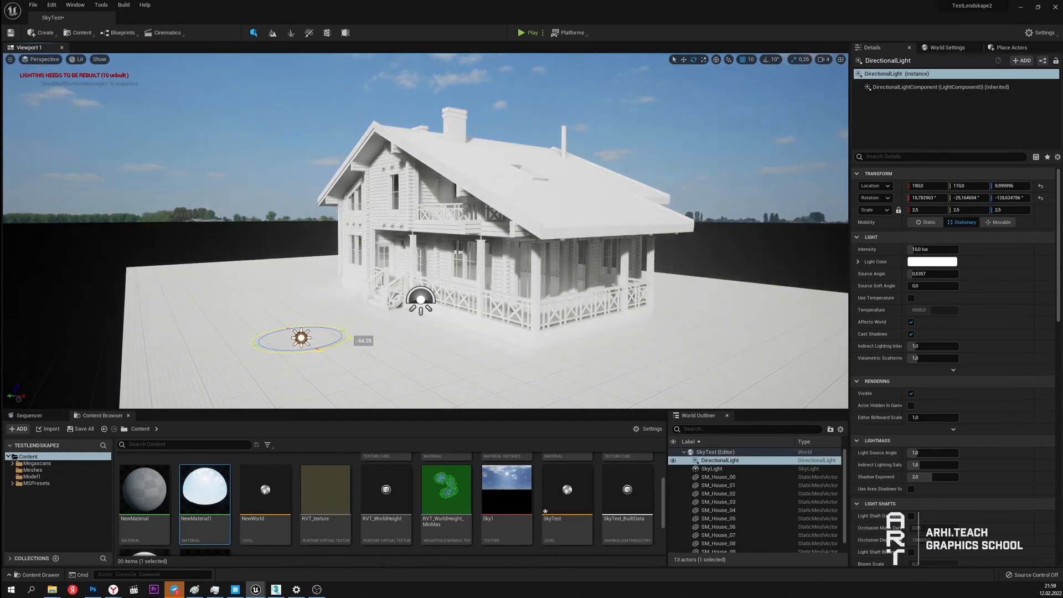
left_click_drag(301, 336, 301, 363)
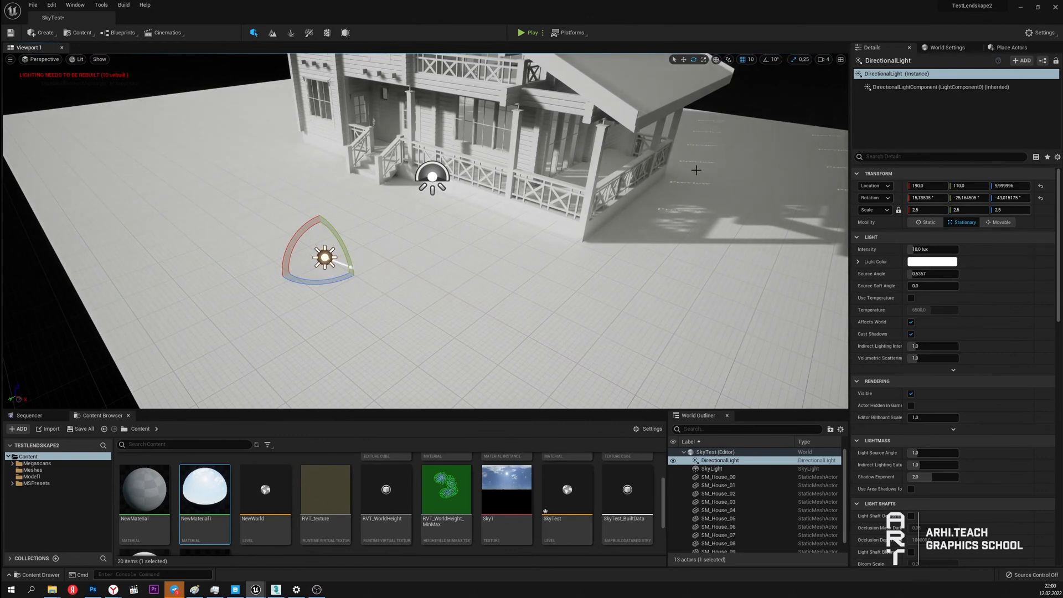
mouse_move(1001, 221)
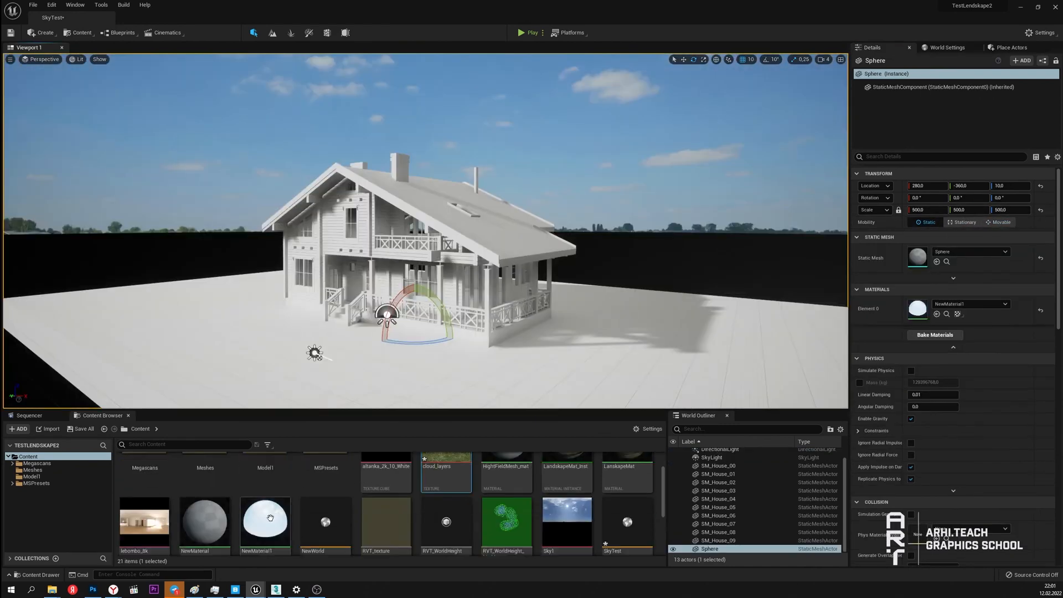
Swap NewMaterial1's texture sample to the cloudy meadow sky photo
double_click(265, 521)
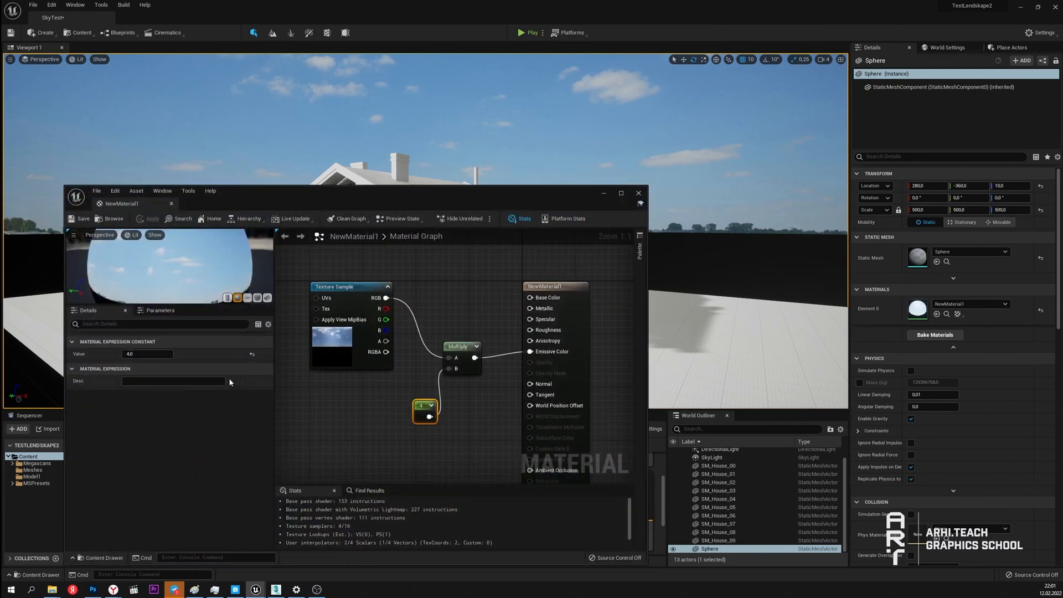
left_click(333, 286)
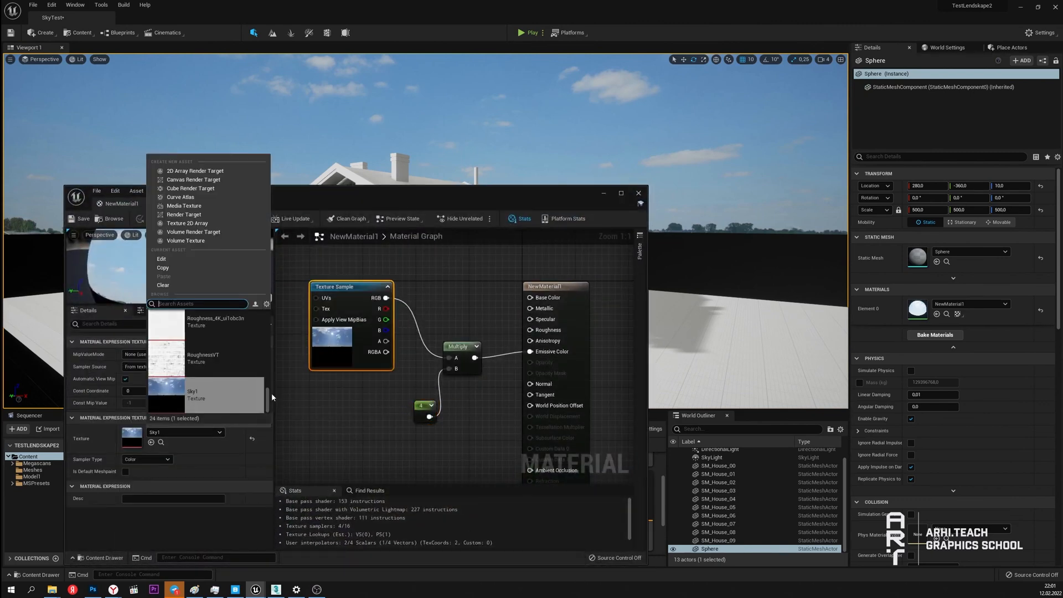
scroll("down", 3)
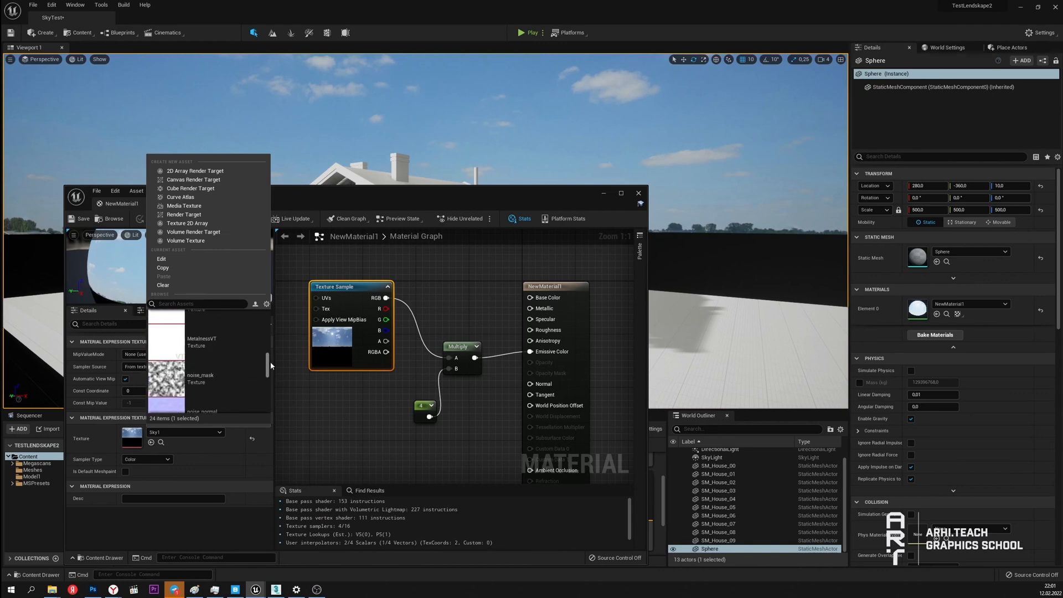
scroll("down", 3)
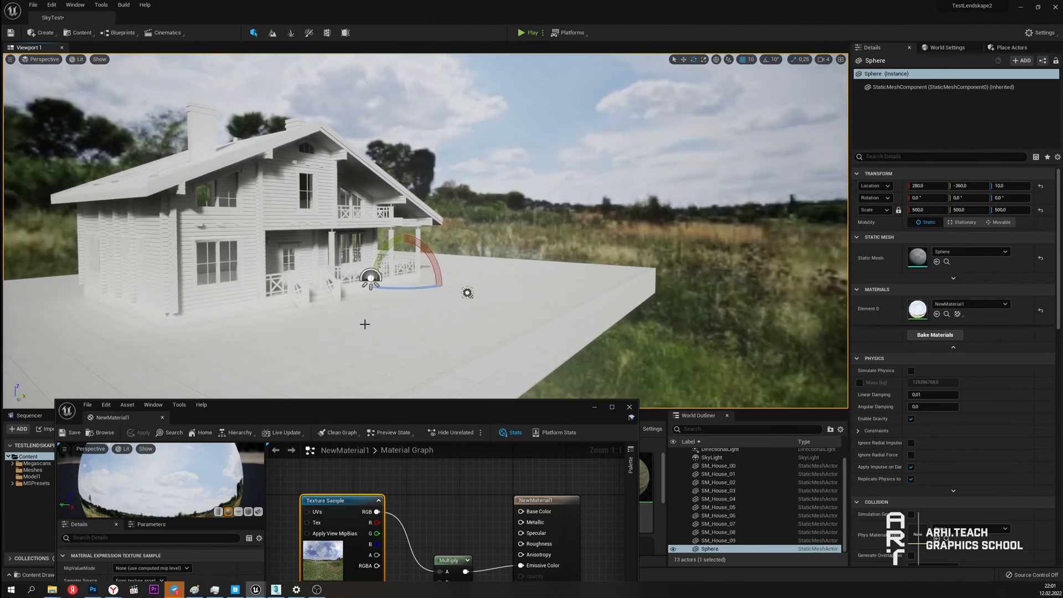
mouse_move(364, 321)
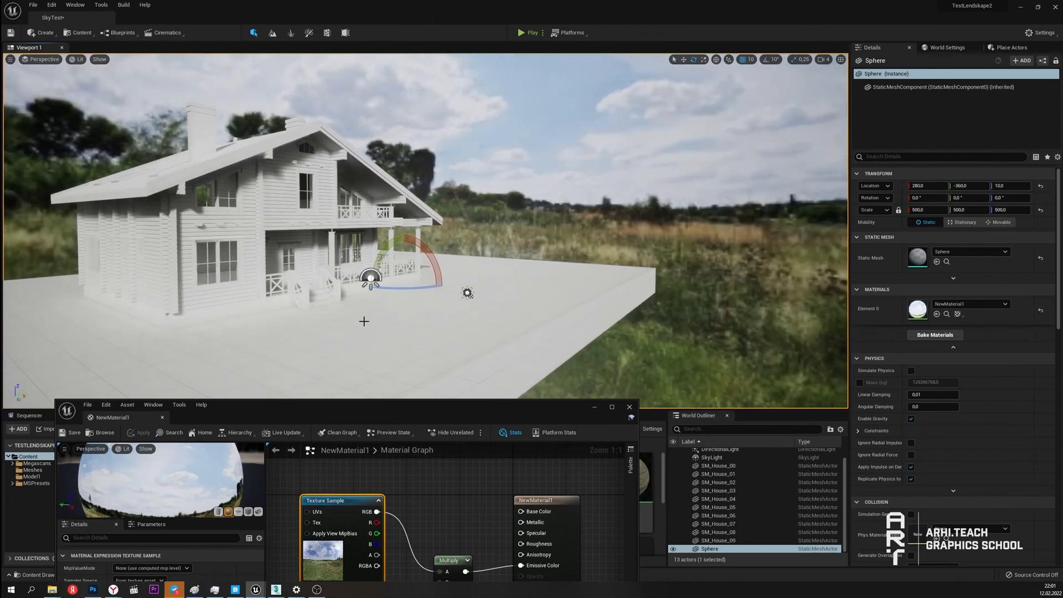